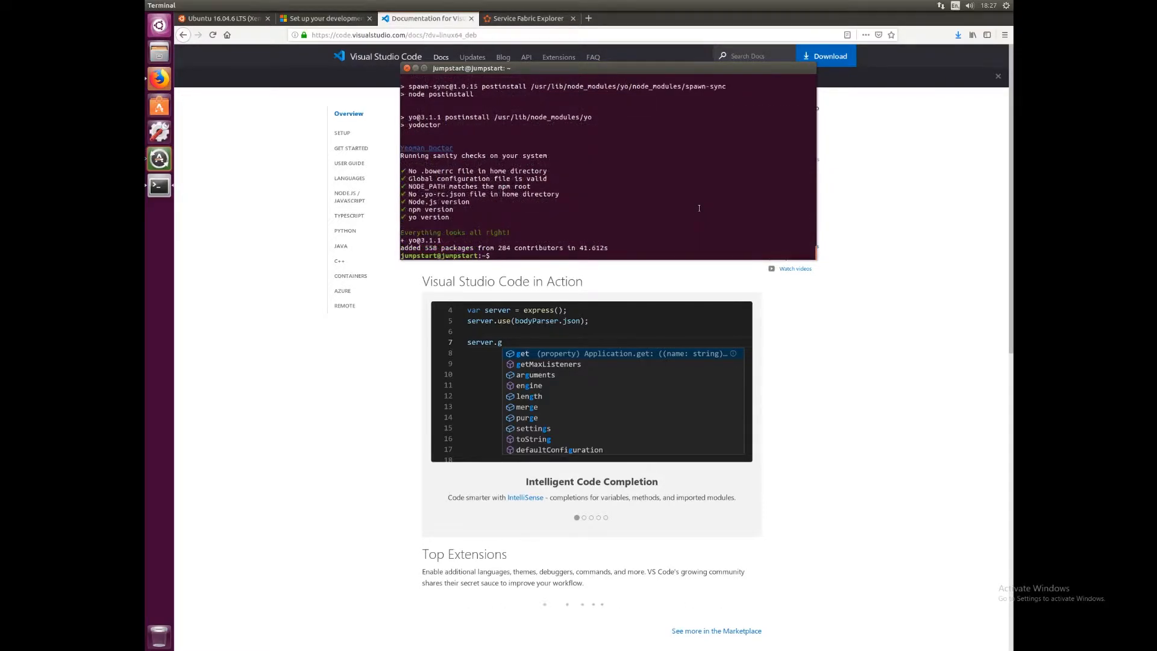
Install generator-azuresfcsharp globally with sudo npm install -g
{"action": "type", "text": "np"}
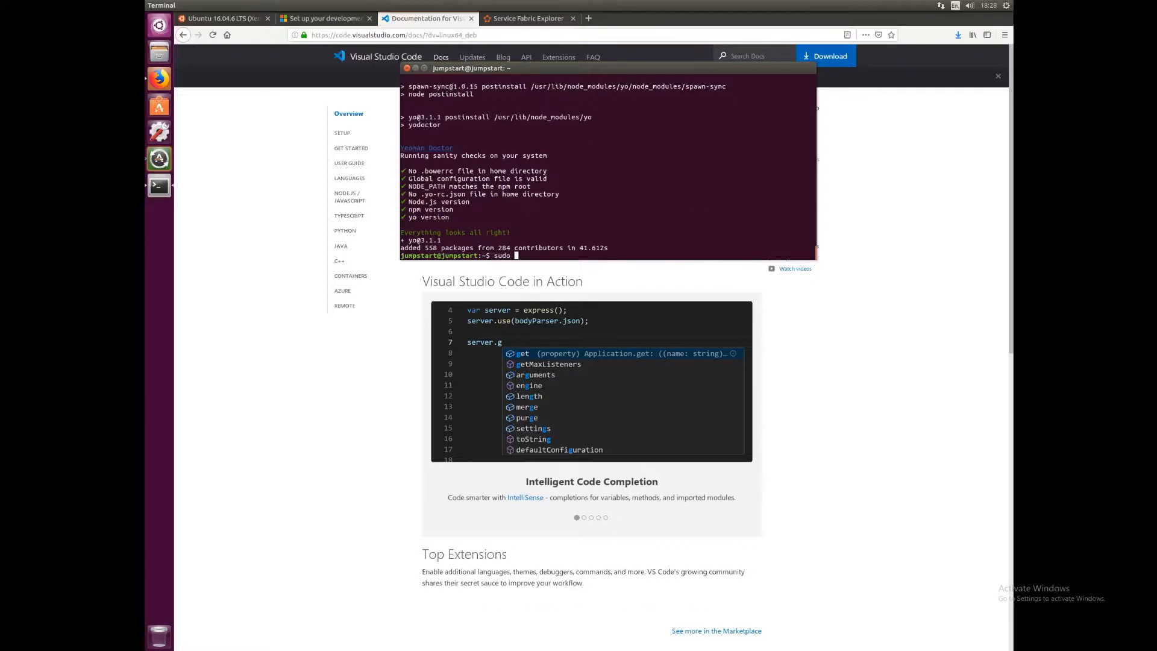
{"action": "type", "text": "npm install"}
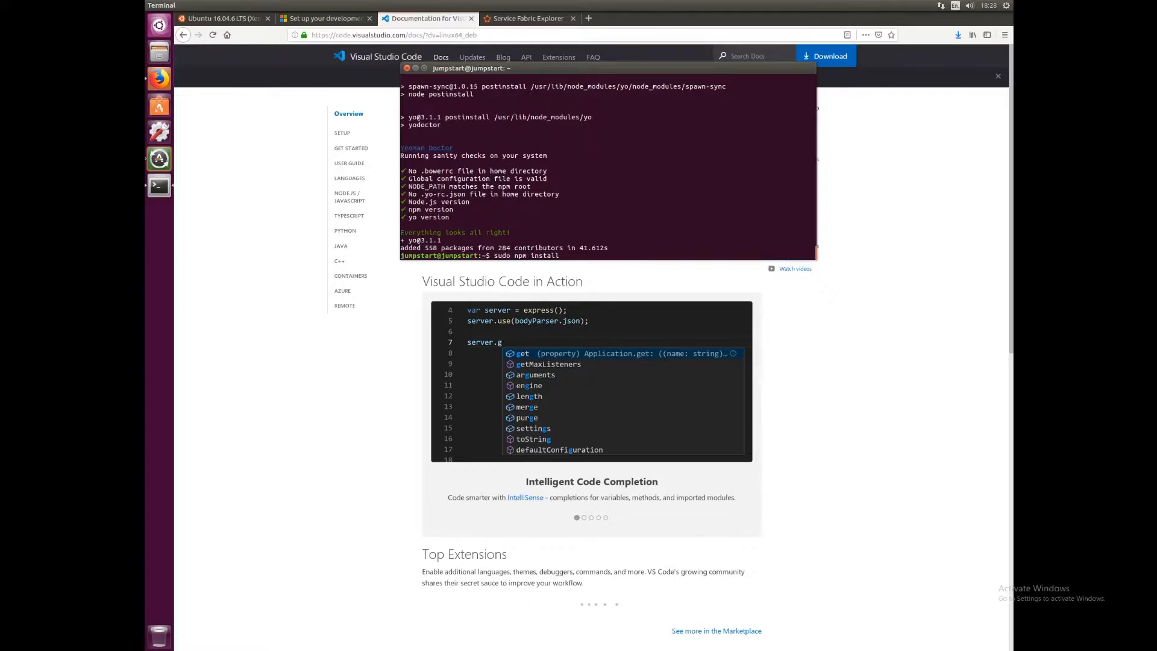
{"action": "type", "text": "-g"}
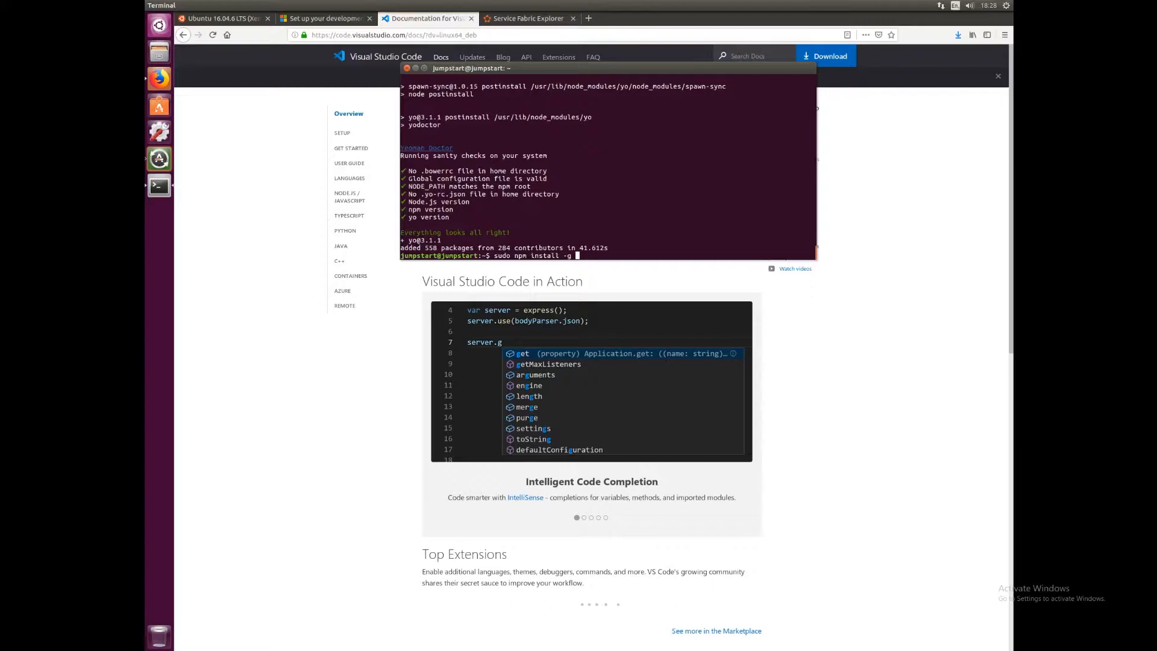
{"action": "type", "text": "genee"}
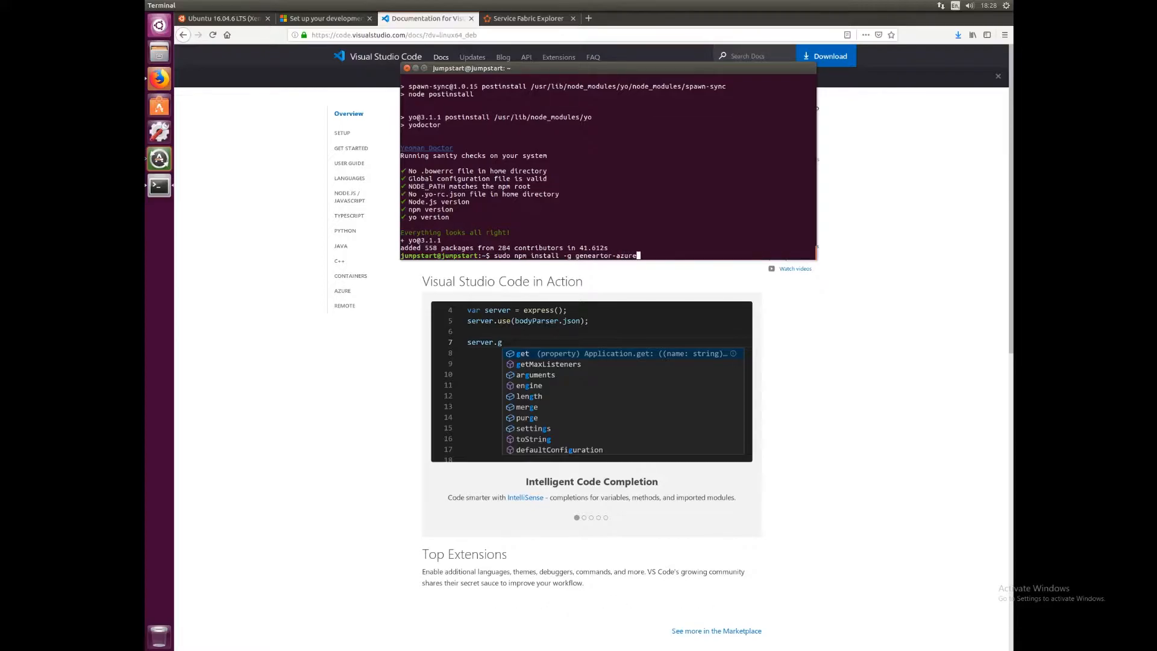
{"action": "type", "text": "sfc"}
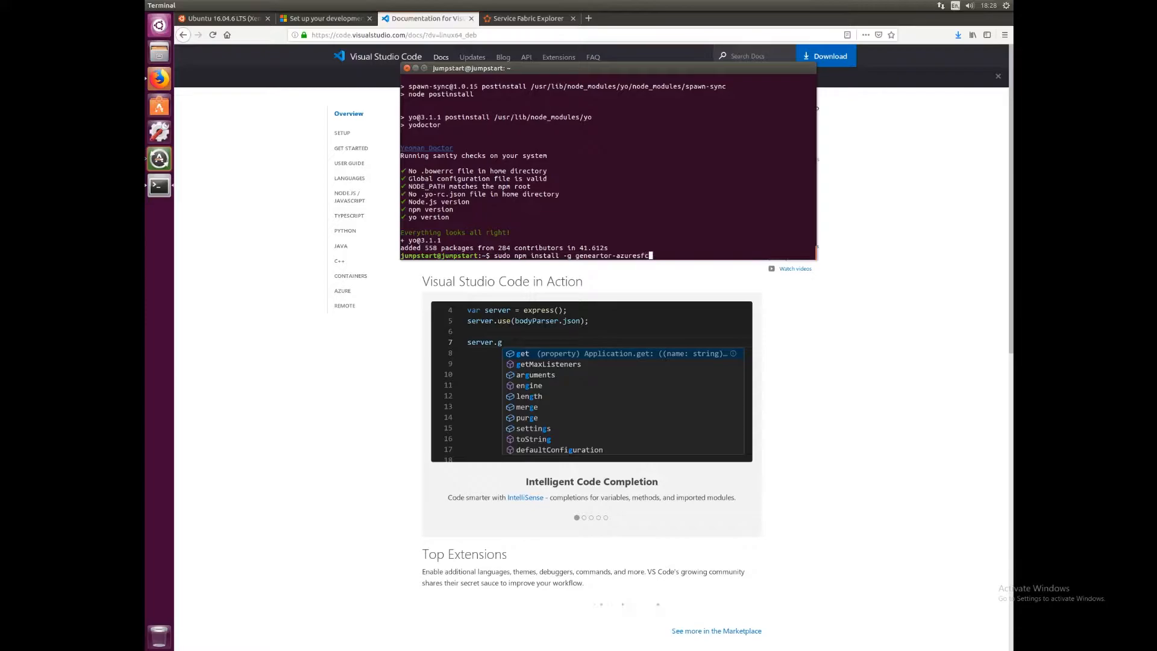
{"action": "type", "text": "sharp"}
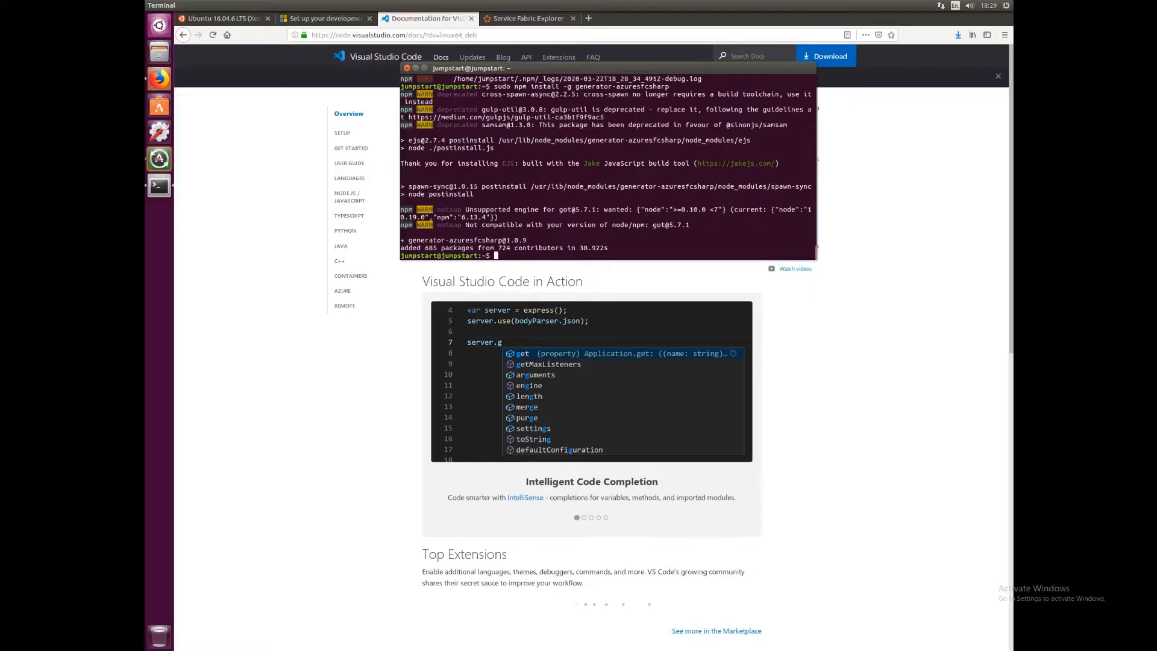
Create and enter the NewApplication folder, then launch yo azuresfcsharp
{"action": "type", "text": "mkdir"}
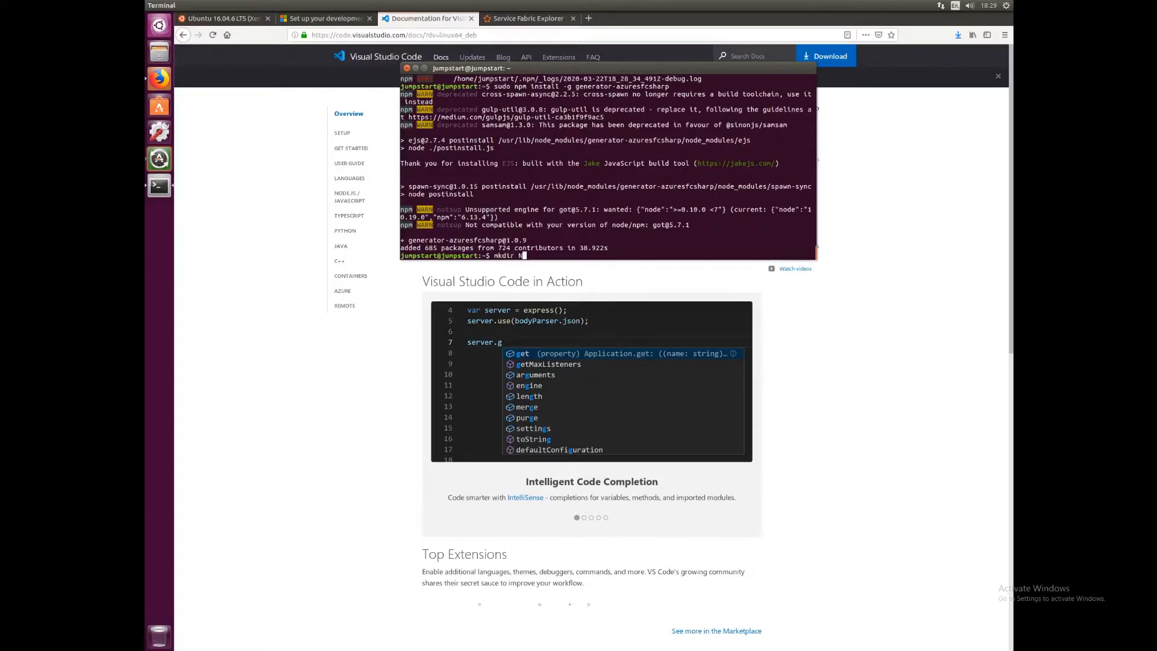
{"action": "type", "text": "NewApplication"}
{"action": "type", "text": "cd N"}
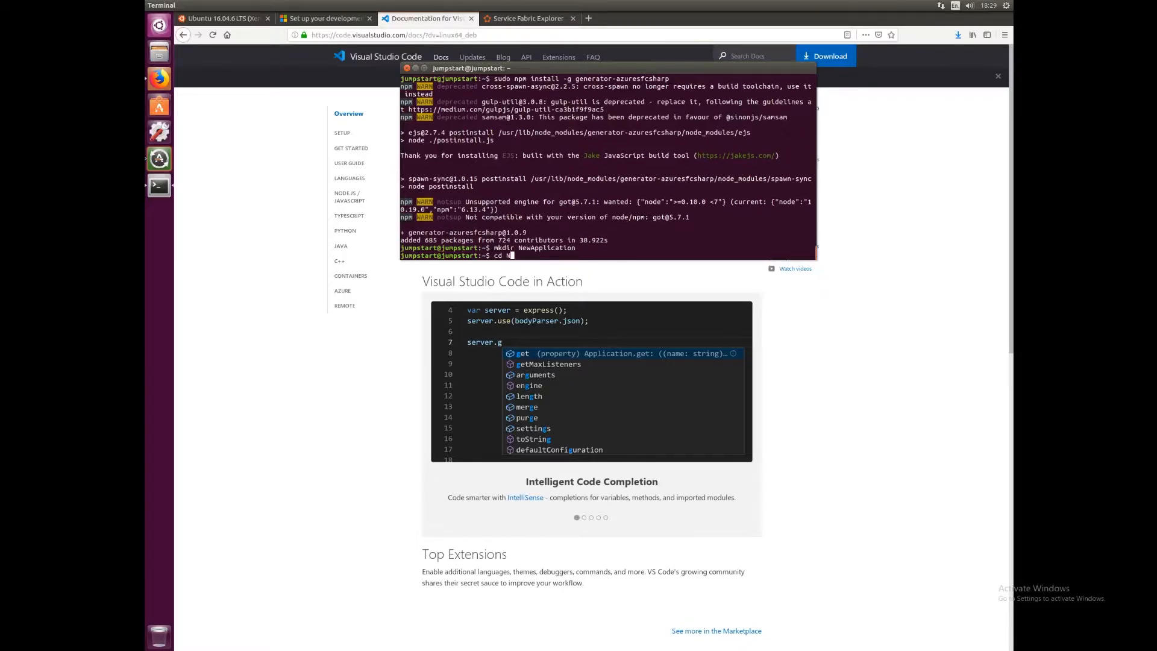
{"action": "type", "text": "ewApplication/"}
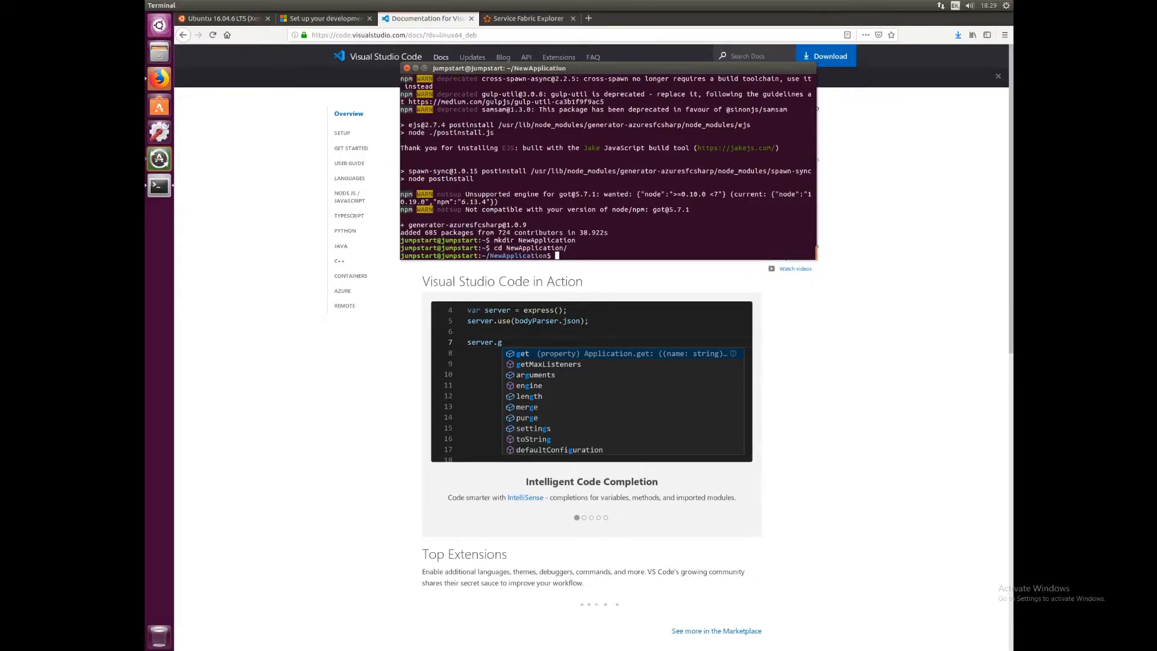
{"action": "type", "text": "yo azu"}
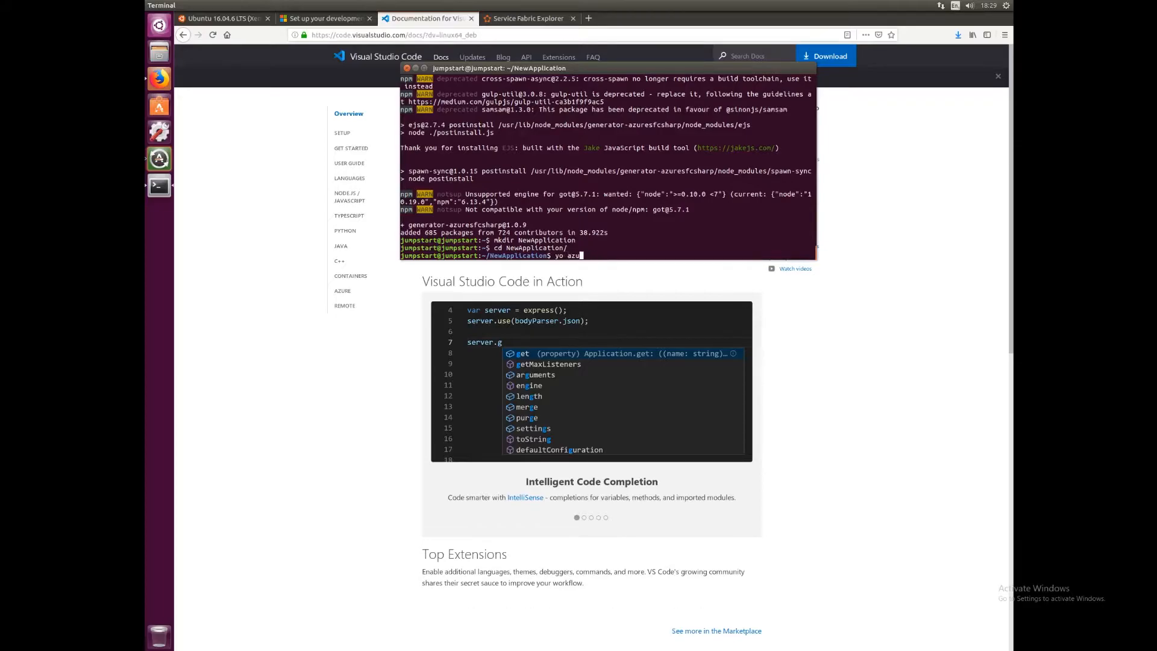
{"action": "type", "text": "resfcsharp"}
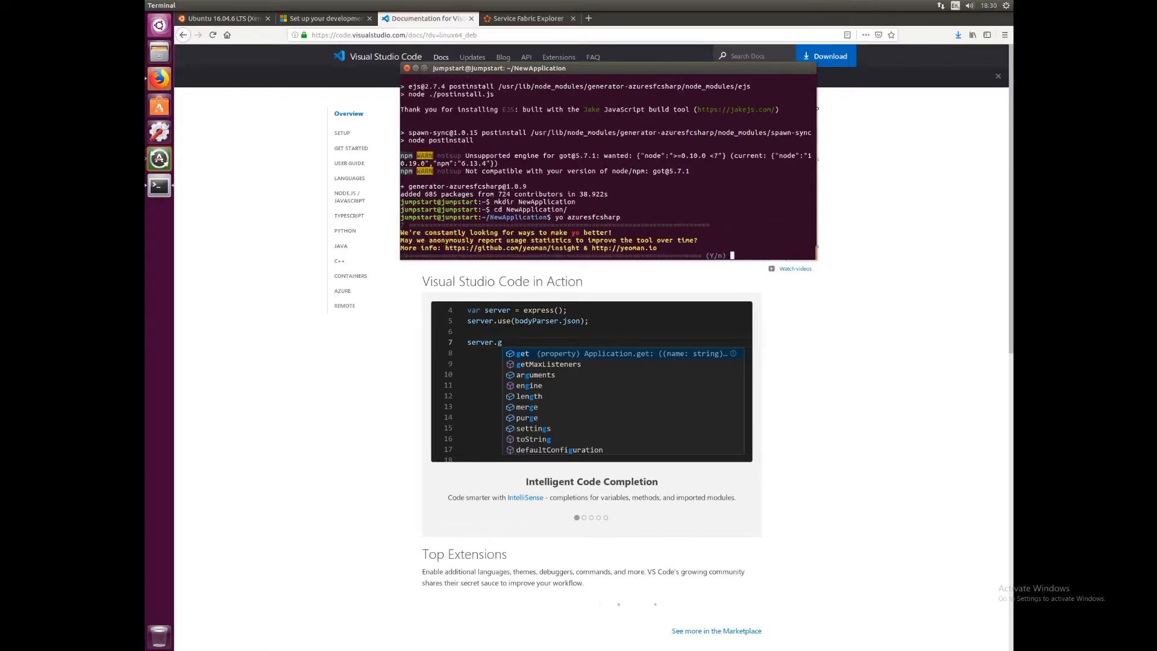
Decline usage statistics and scaffold FirstApplication with Reliable Stateless Service FirstStatelessService
{"action": "type", "text": "n"}
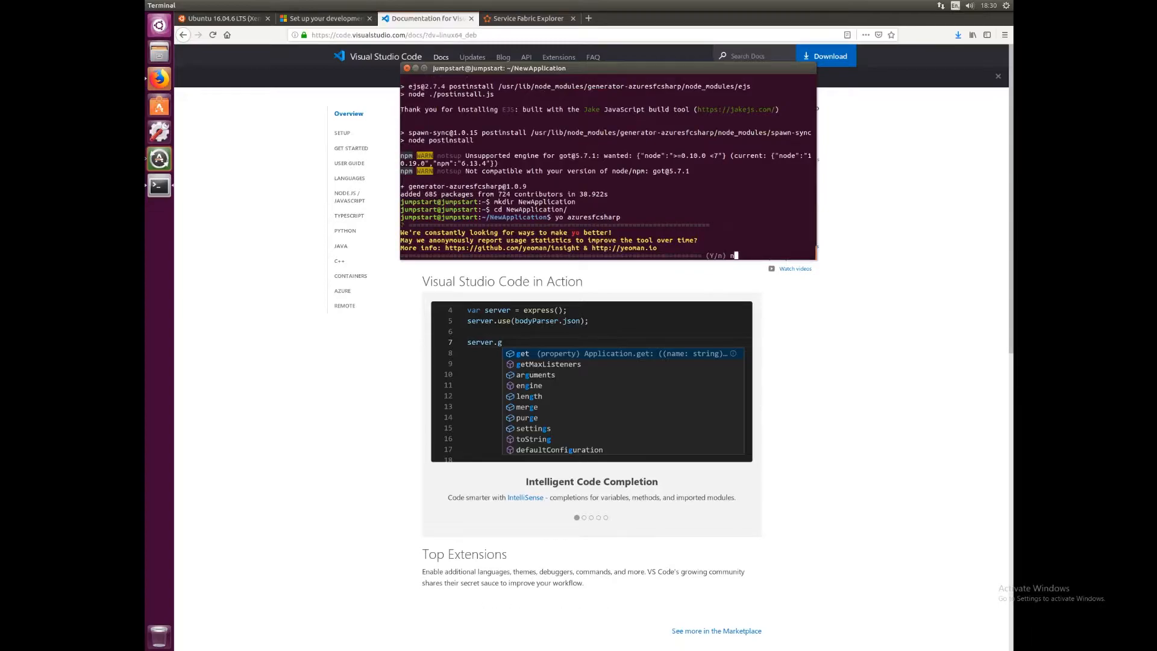
{"action": "type", "text": "n"}
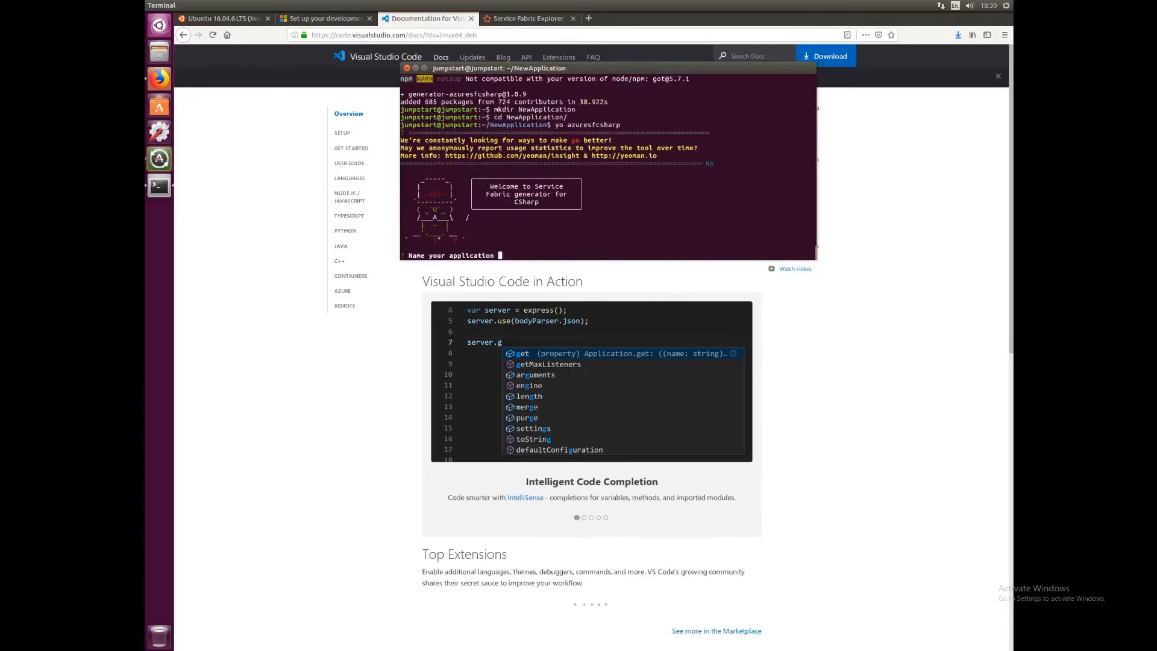
{"action": "type", "text": "FirstApplication"}
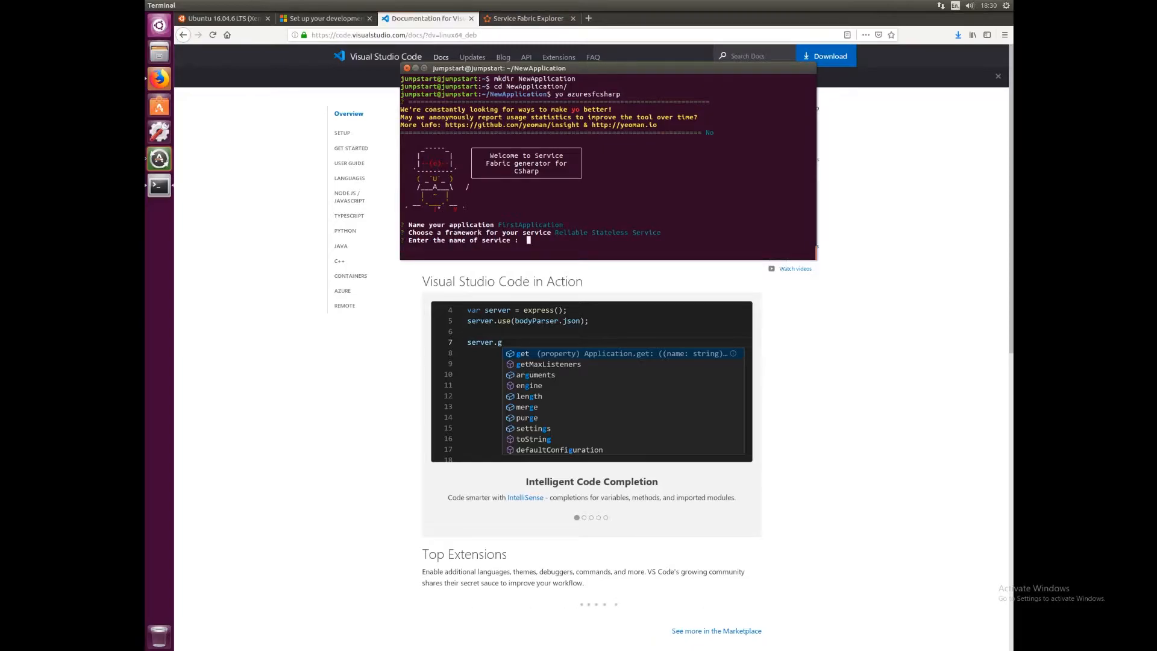
{"action": "type", "text": "FirstStatelessService"}
{"action": "type", "text": "cd FirstApplication/"}
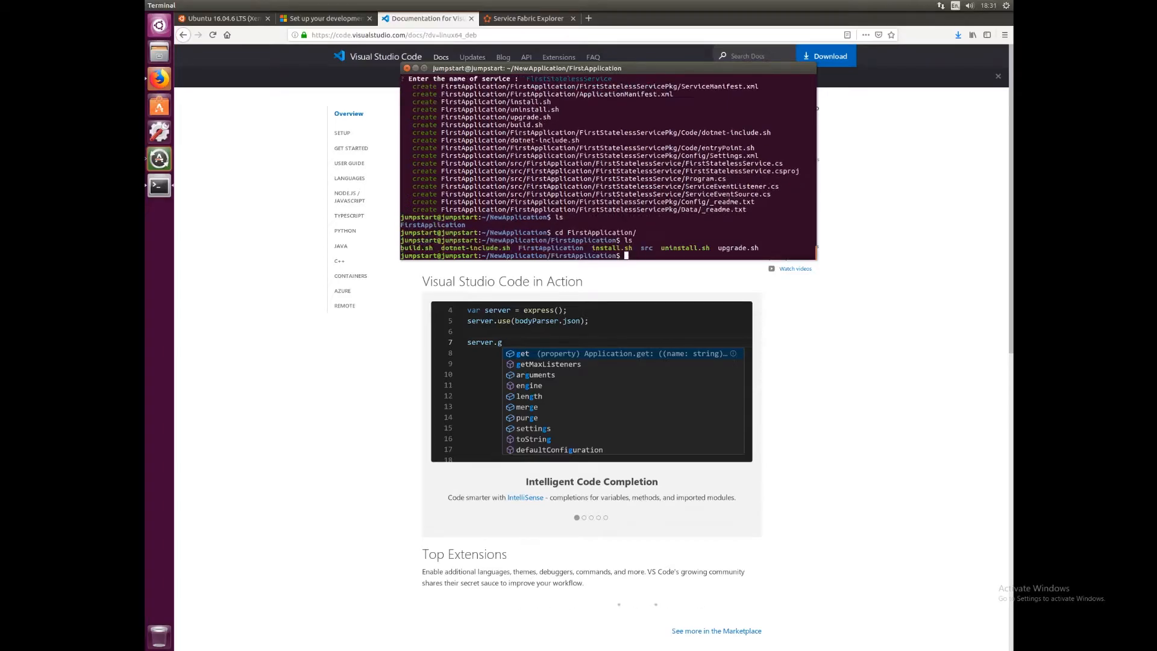
Build FirstApplication with ./build.sh, then begin an sfctl command
{"action": "type", "text": "./"}
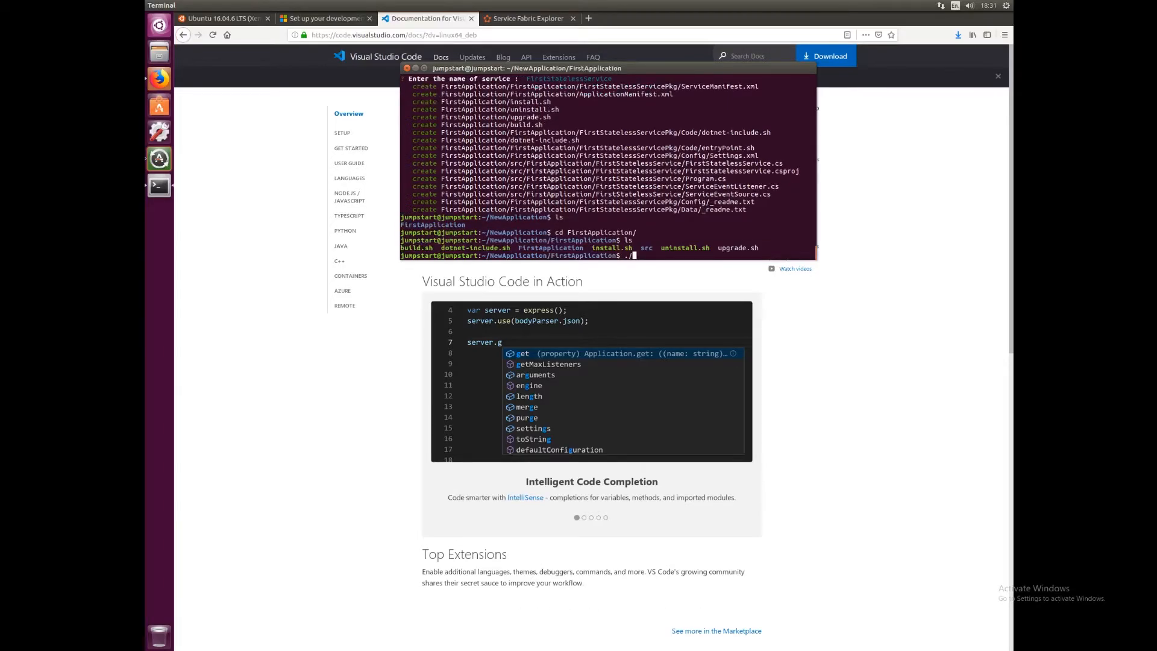
{"action": "type", "text": "build.sh"}
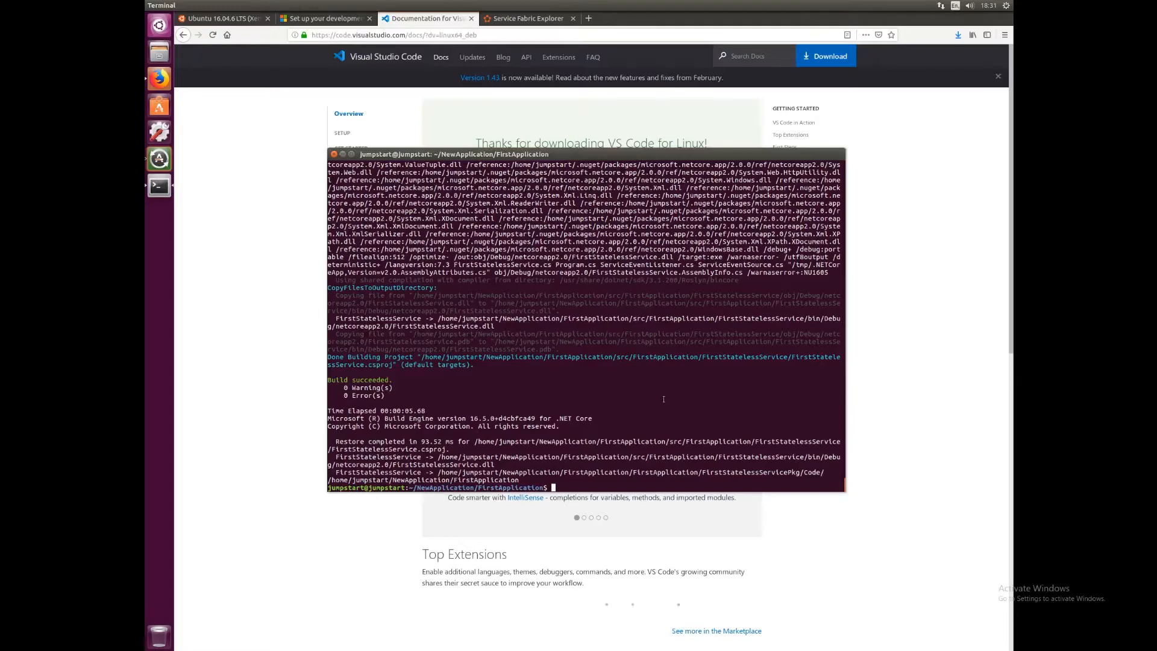
{"action": "type", "text": "sfctl"}
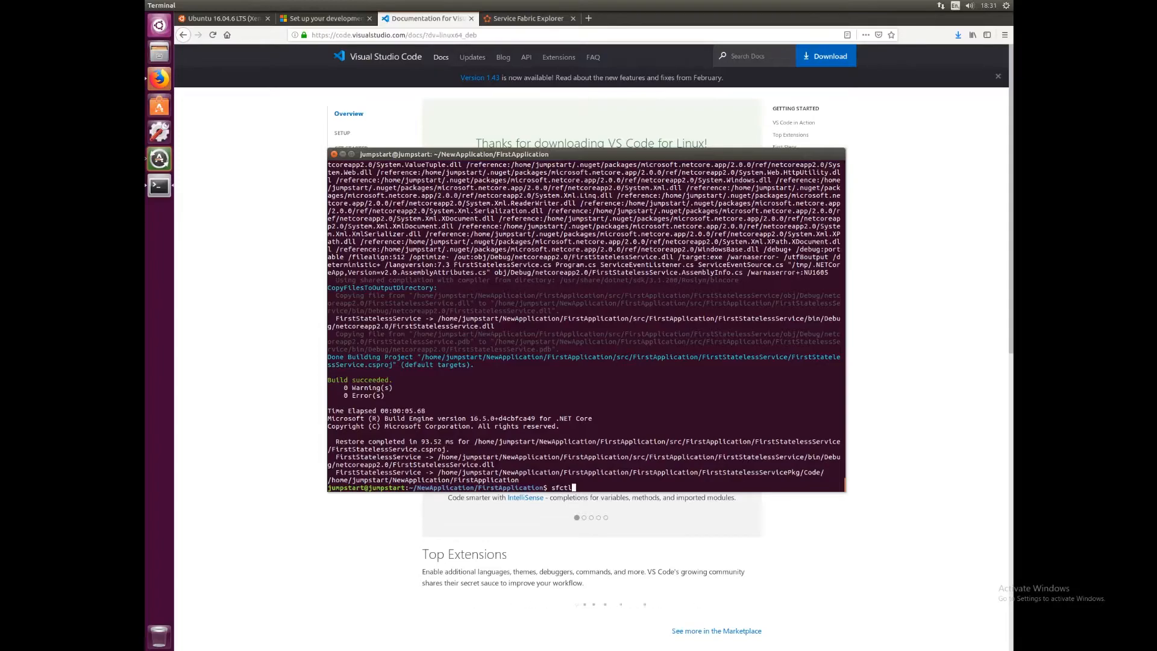
{"action": "type", "text": "cluster"}
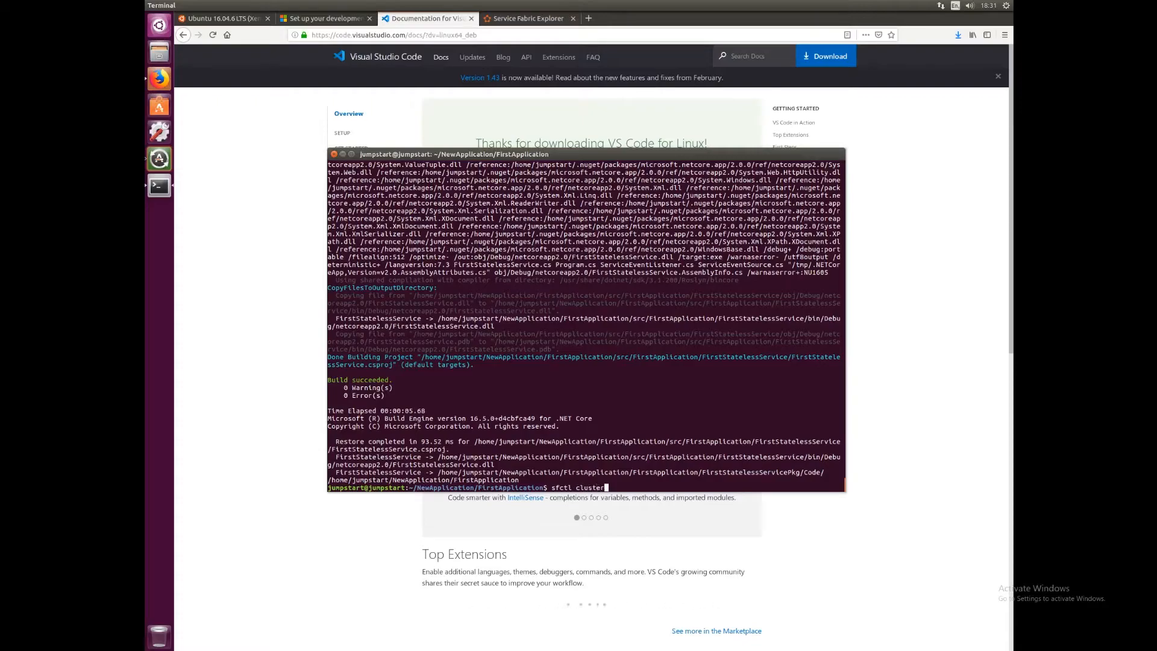
{"action": "type", "text": "s"}
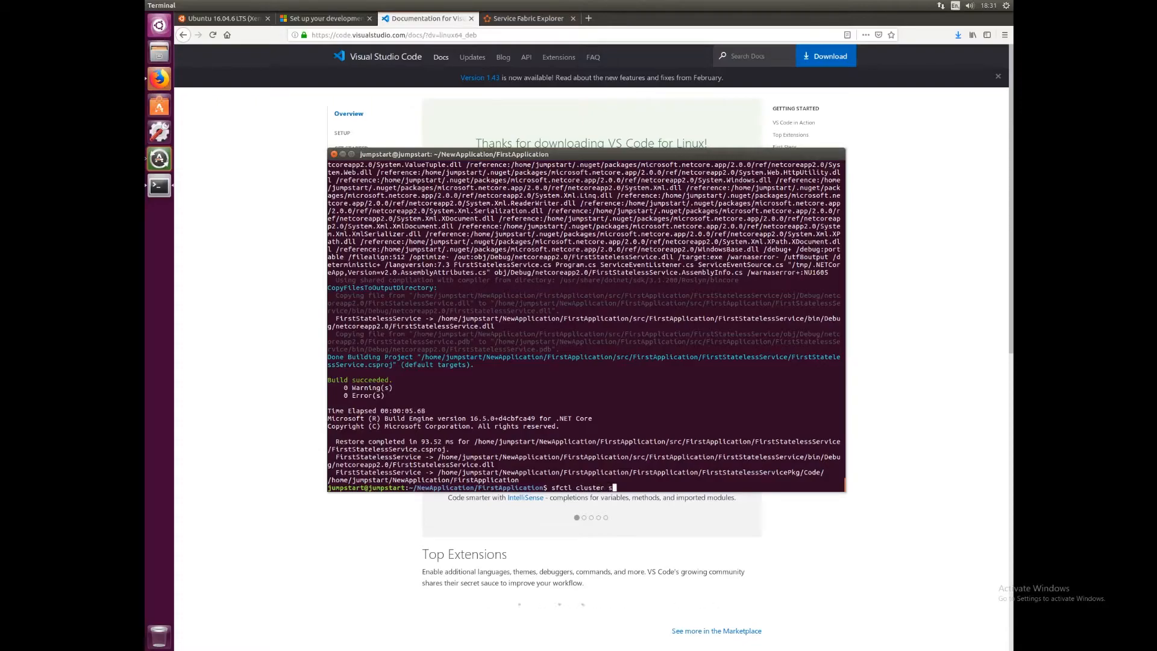
{"action": "type", "text": "elect"}
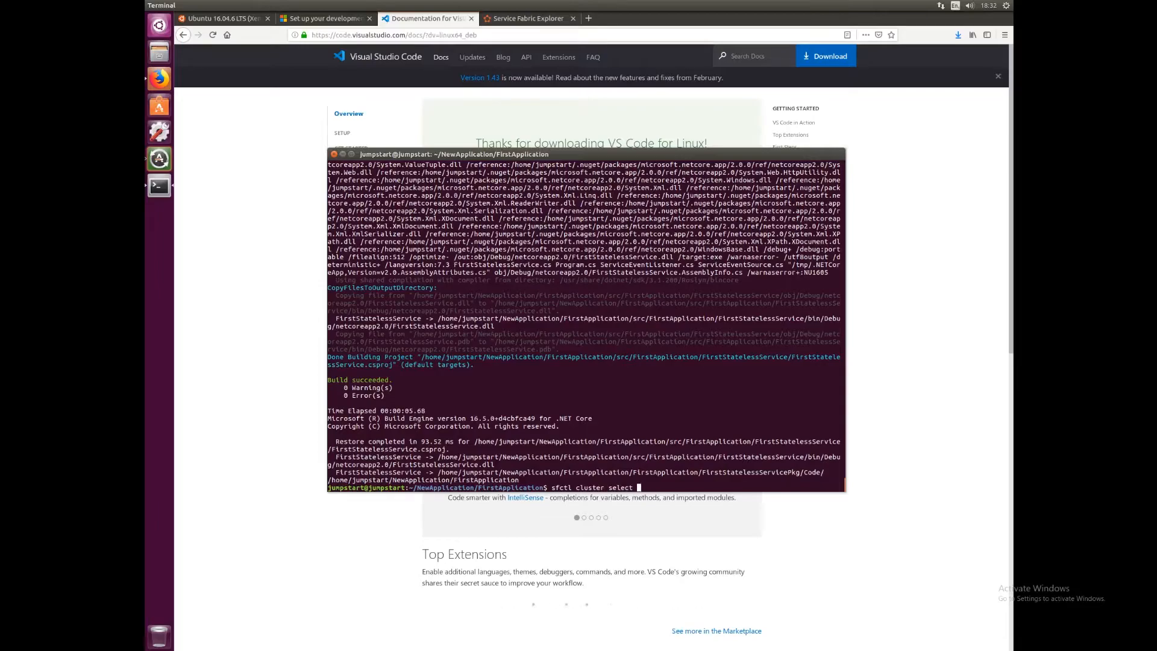
{"action": "type", "text": "--endpoint"}
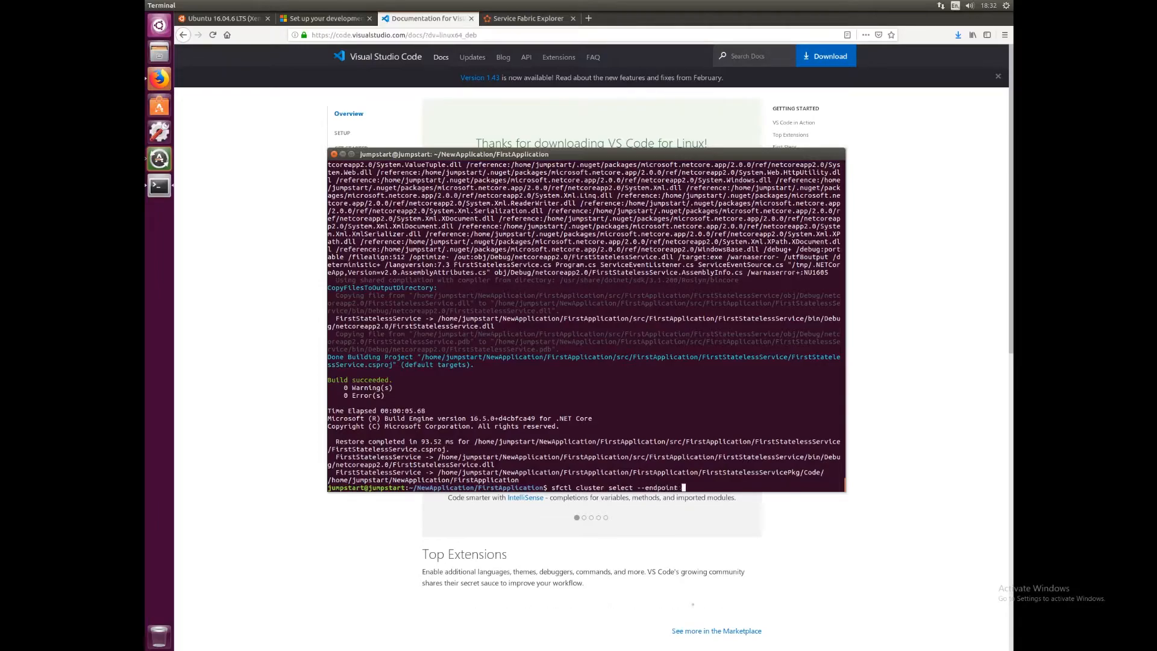
{"action": "type", "text": "http://local"}
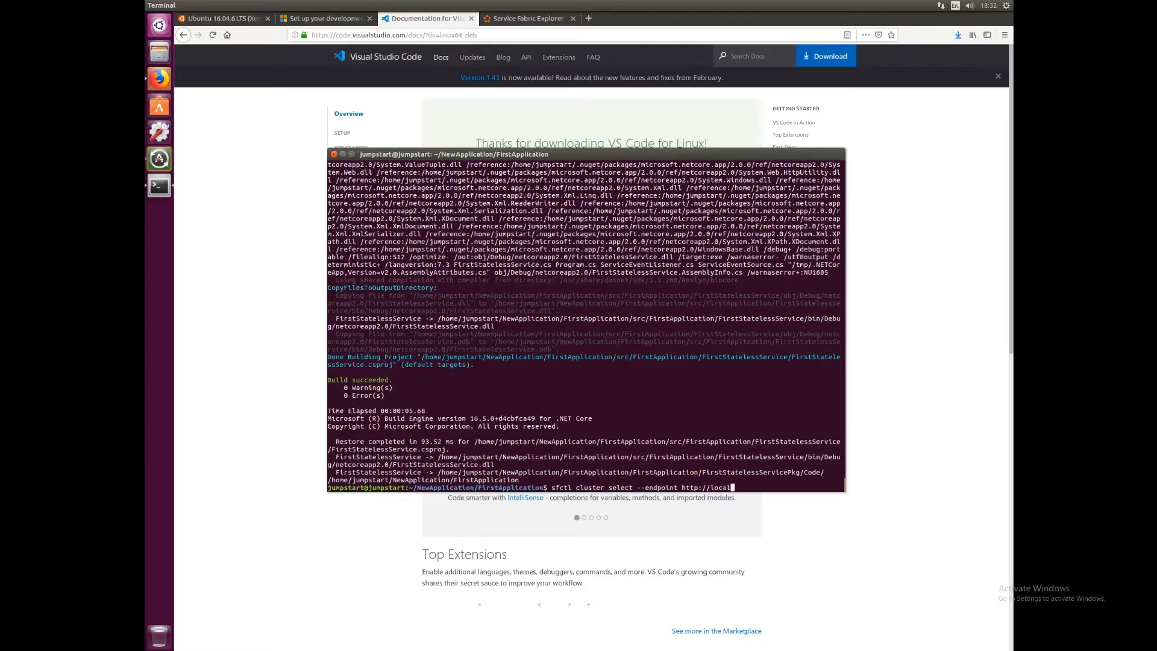
{"action": "type", "text": "host:19080"}
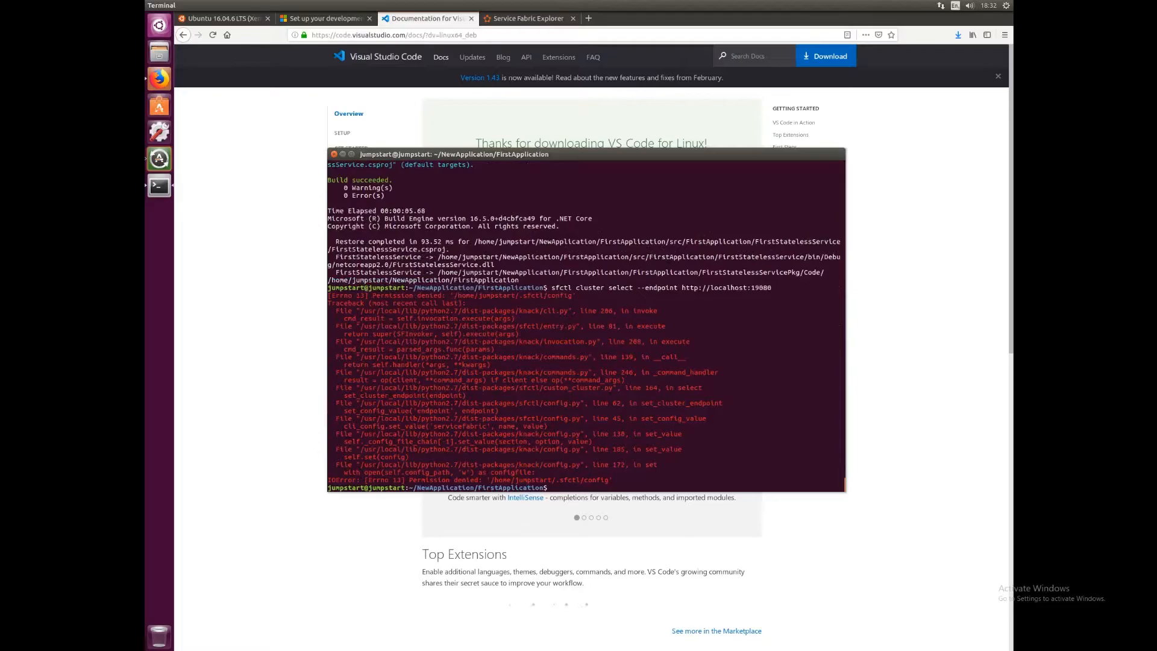
Rerun the cluster select with sudo, then list the application folder's files
{"action": "type", "text": "sfctl cluster select --endpoint http://localhost:19080"}
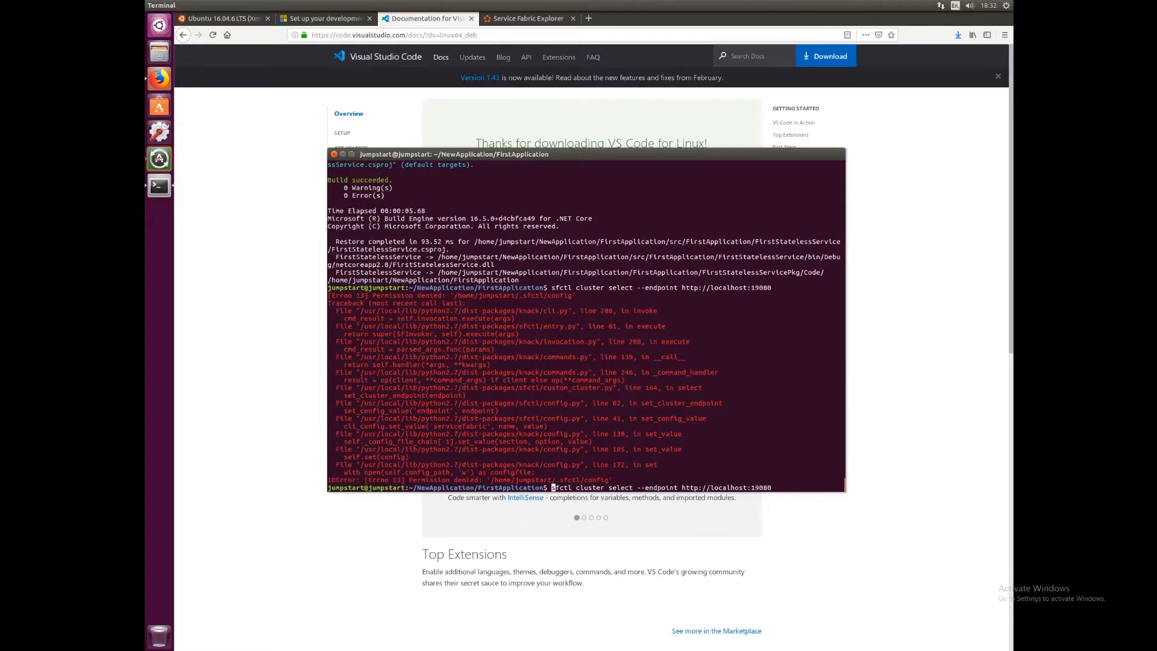
{"action": "type", "text": "sudo"}
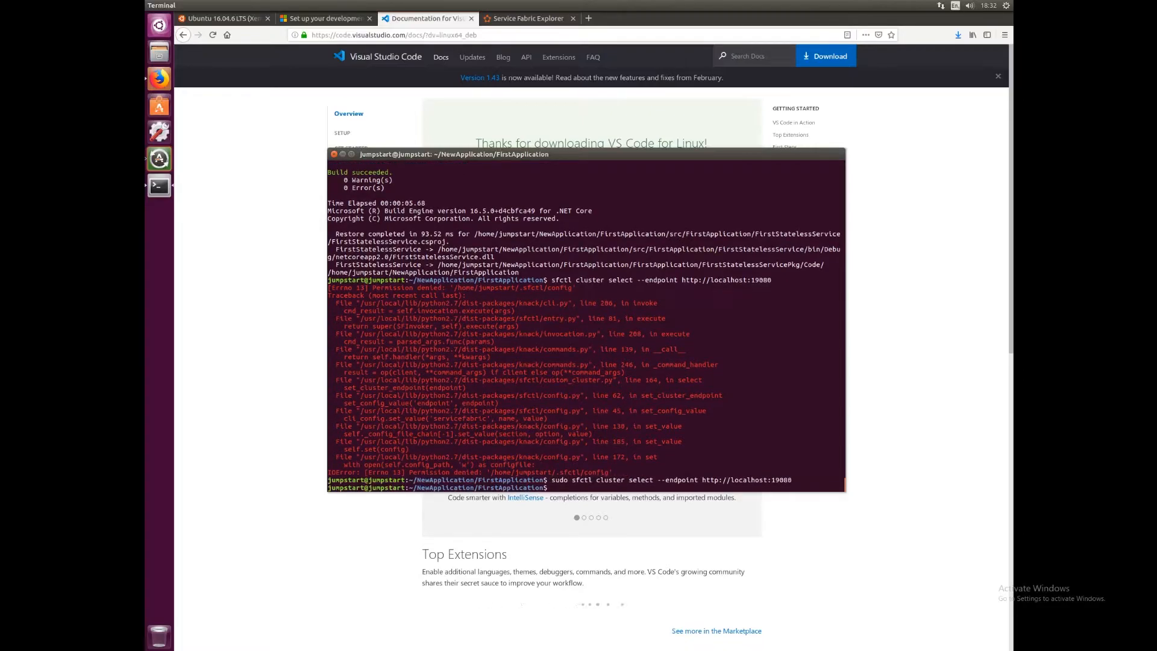
{"action": "type", "text": "ls"}
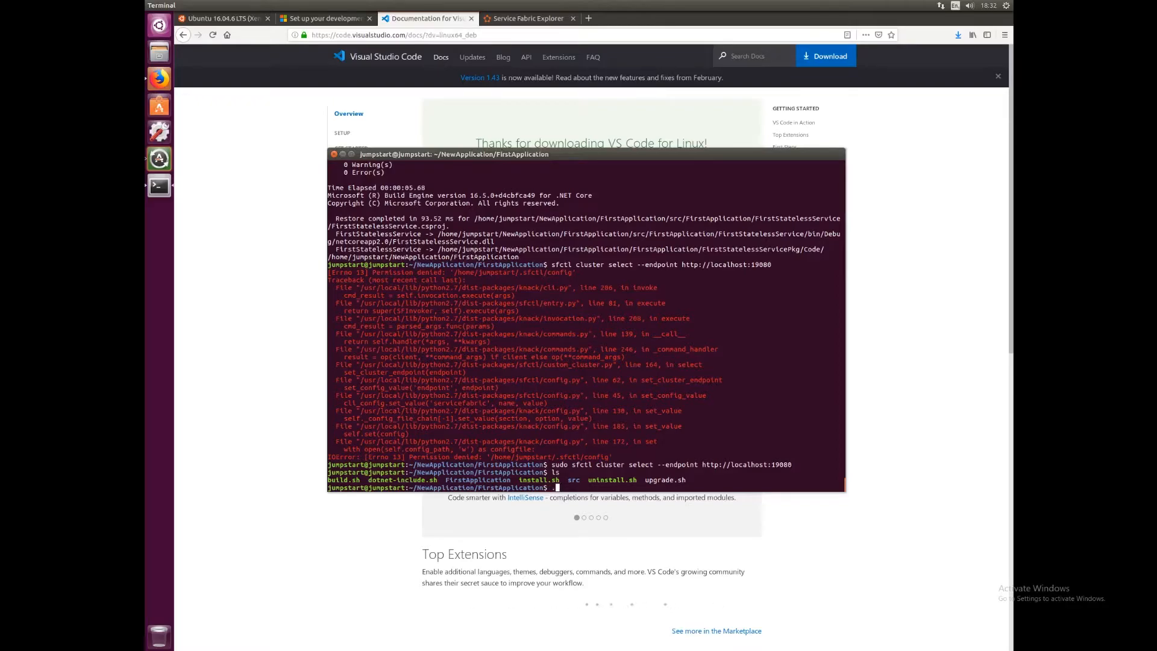
Launch the application's ./install.sh script
{"action": "type", "text": "./install.sh"}
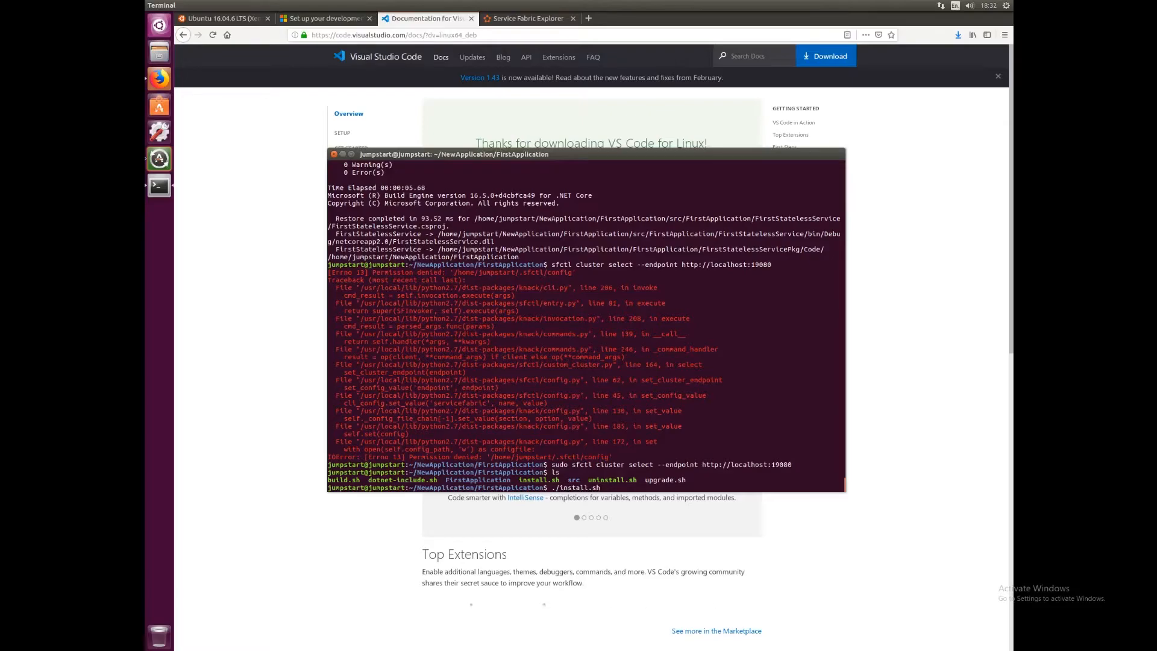
{"action": "key", "text": "Return"}
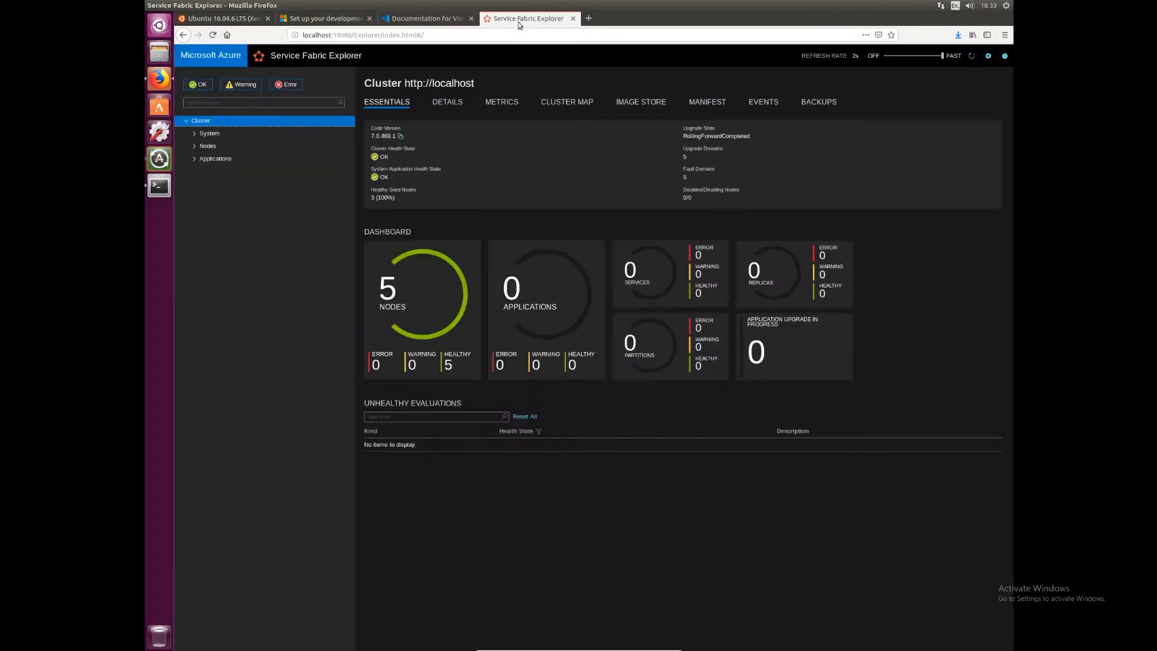
Expand the Explorer tree to FirstApplicationType and its fabric:/FirstApplication instance
{"action": "left_click", "coordinate": [208, 134]}
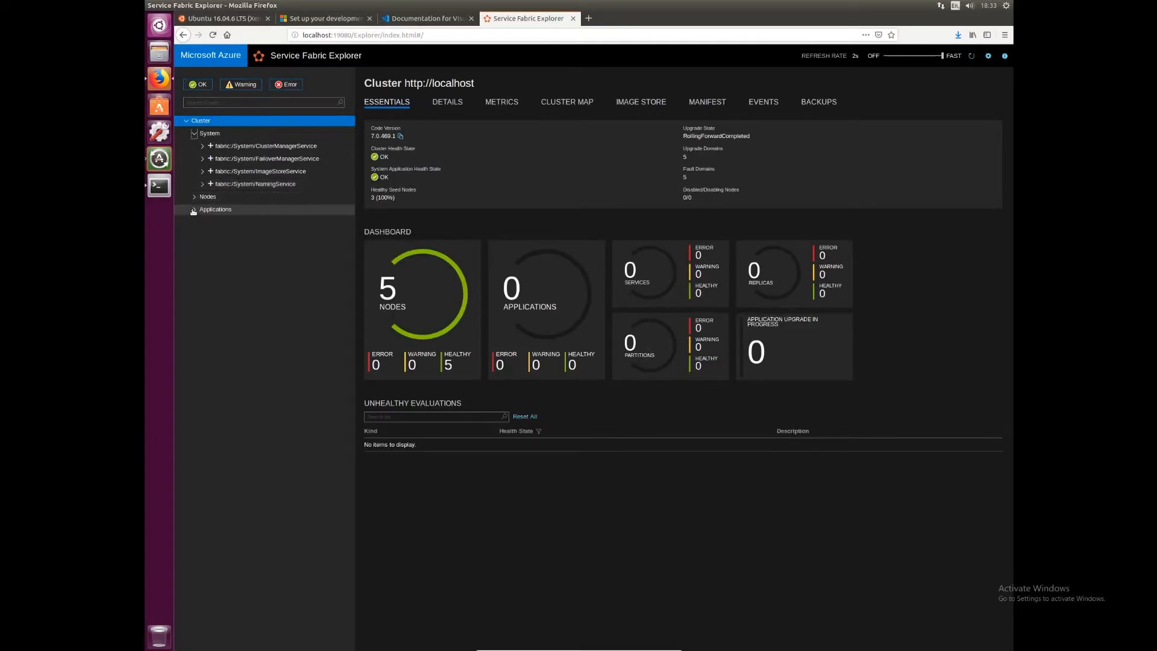
{"action": "left_click", "coordinate": [193, 209]}
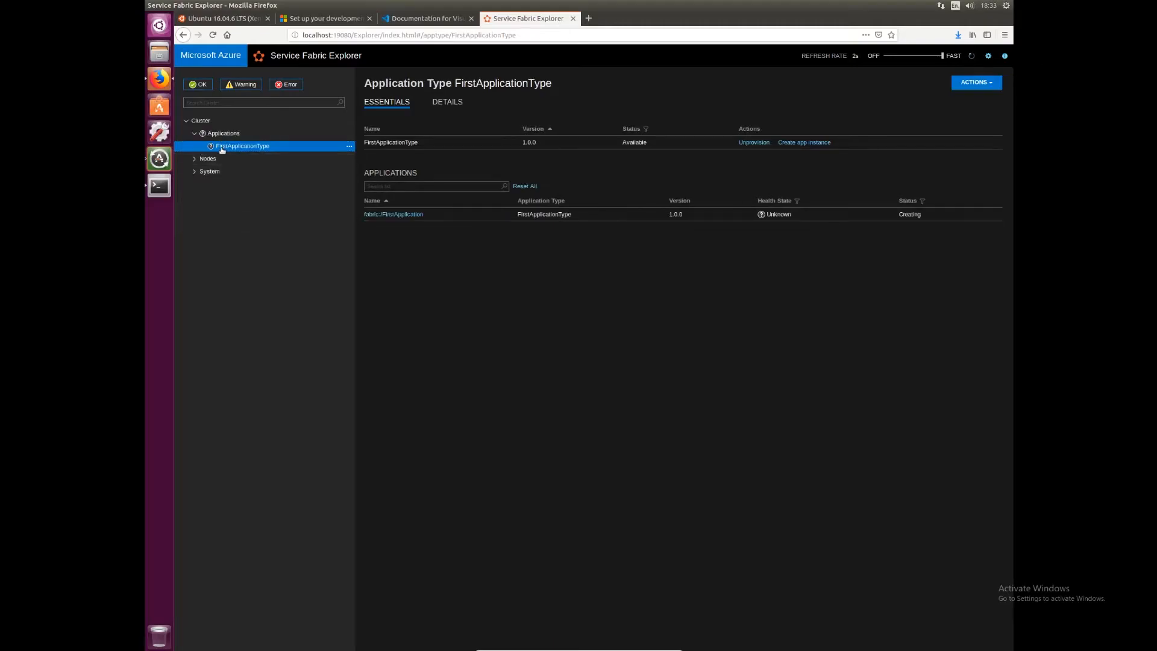
{"action": "left_click", "coordinate": [196, 146]}
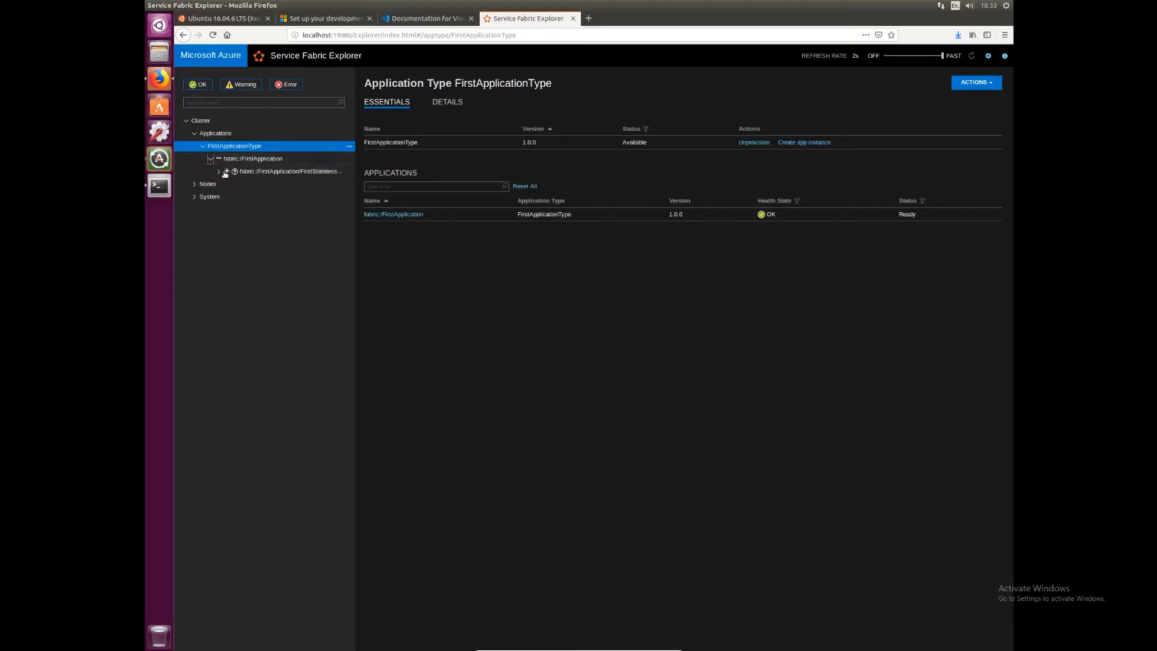
{"action": "left_click", "coordinate": [218, 170]}
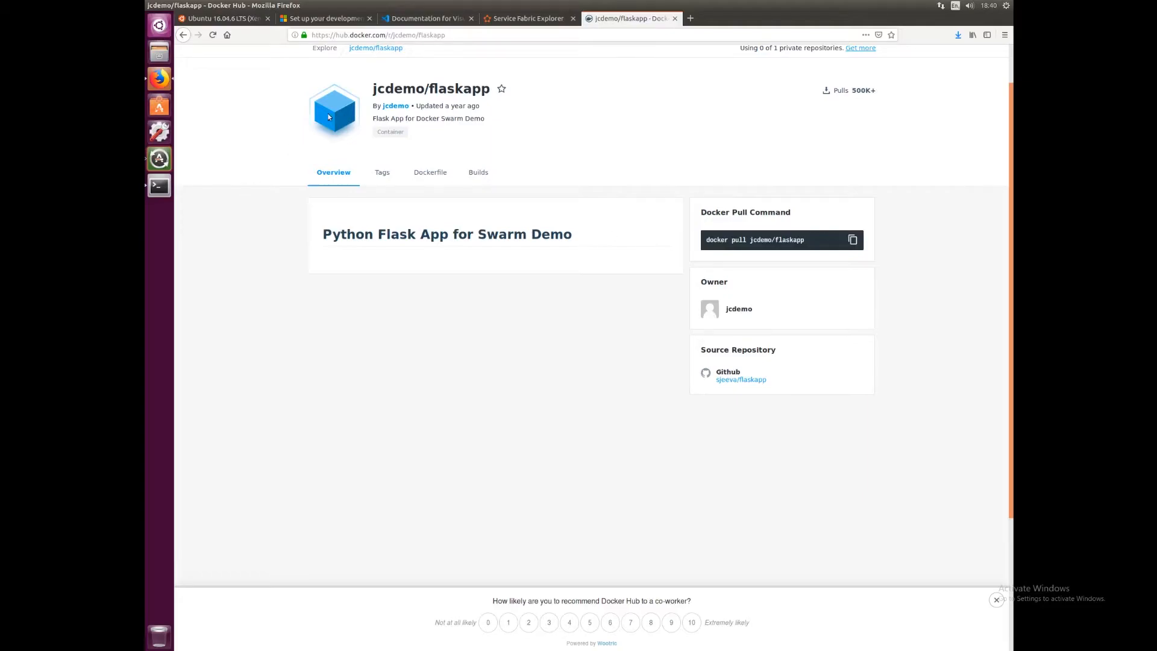
{"action": "mouse_move", "coordinate": [508, 208]}
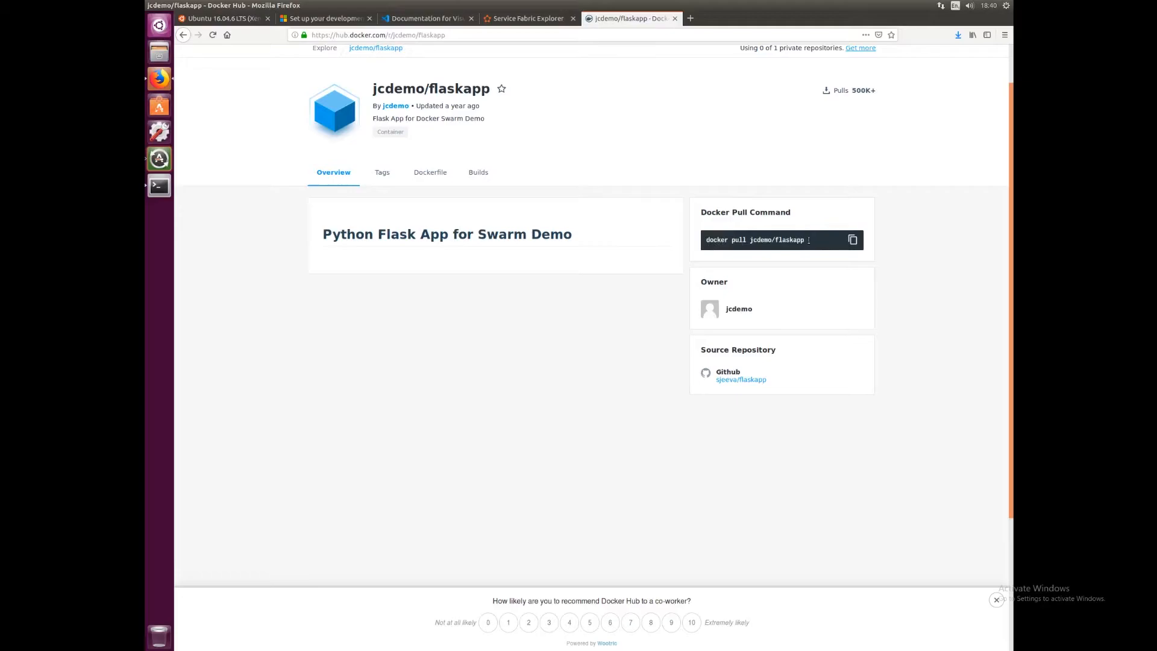
Copy the pull command and run sudo docker pull jcdemo/flaskapp
{"action": "left_click", "coordinate": [852, 238]}
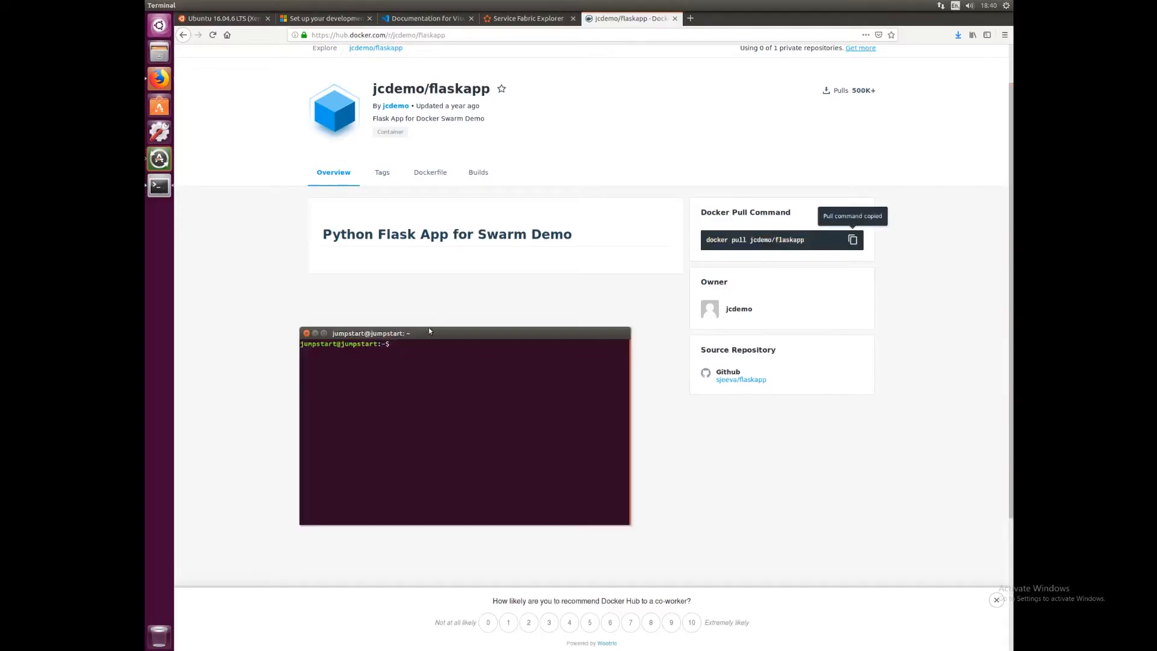
{"action": "type", "text": "sudo"}
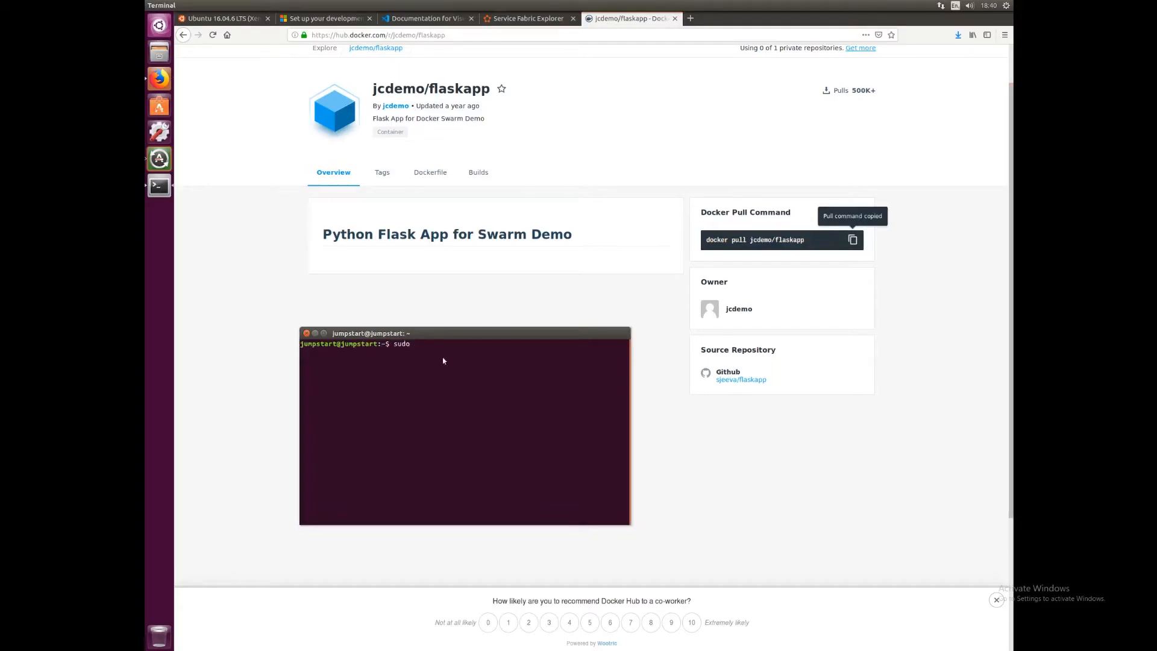
{"action": "type", "text": "docker pull jcdemo/flaskapp"}
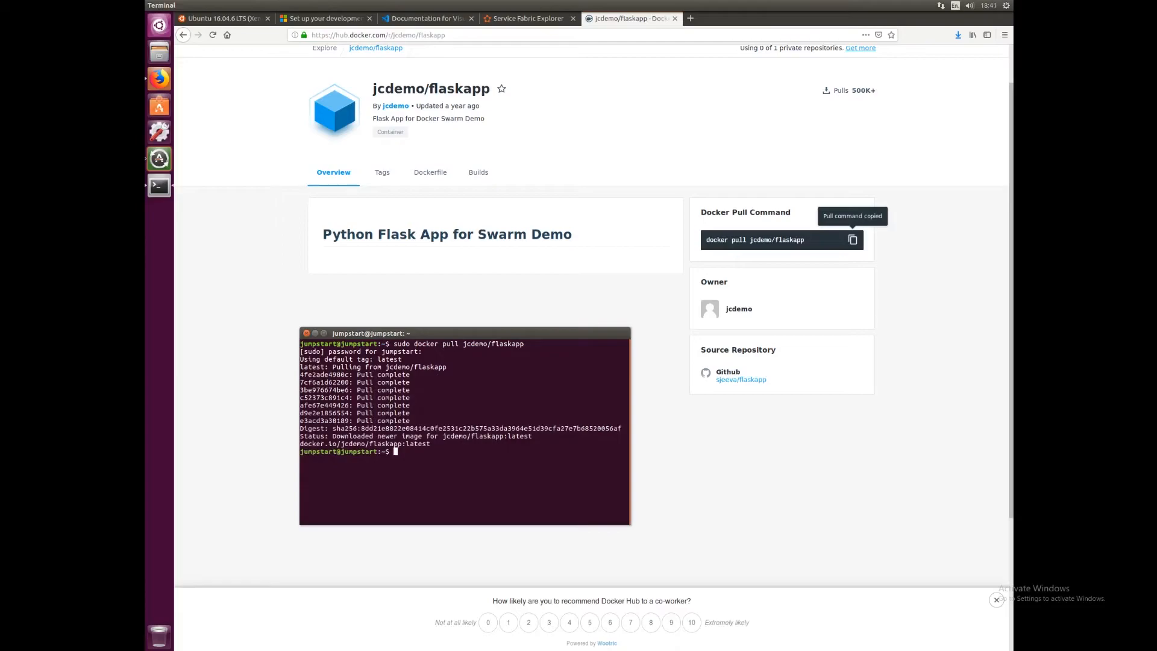
{"action": "mouse_move", "coordinate": [587, 149]}
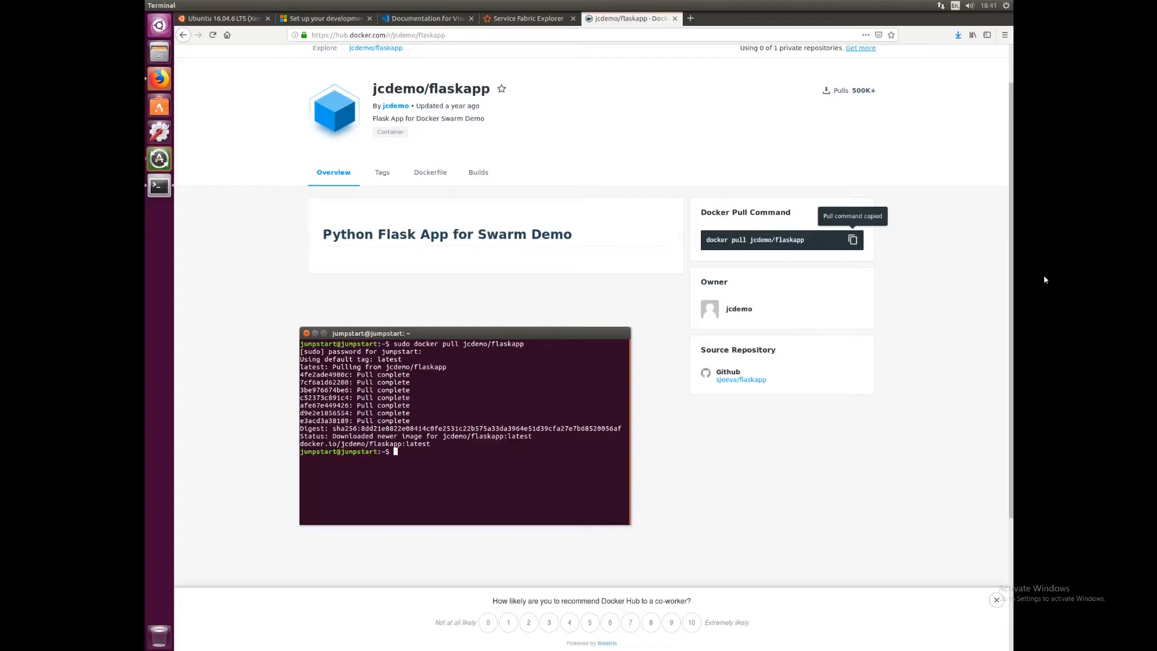
Install generator-azuresfcontainer globally with sudo npm install -g
{"action": "type", "text": "sudo npm install -"}
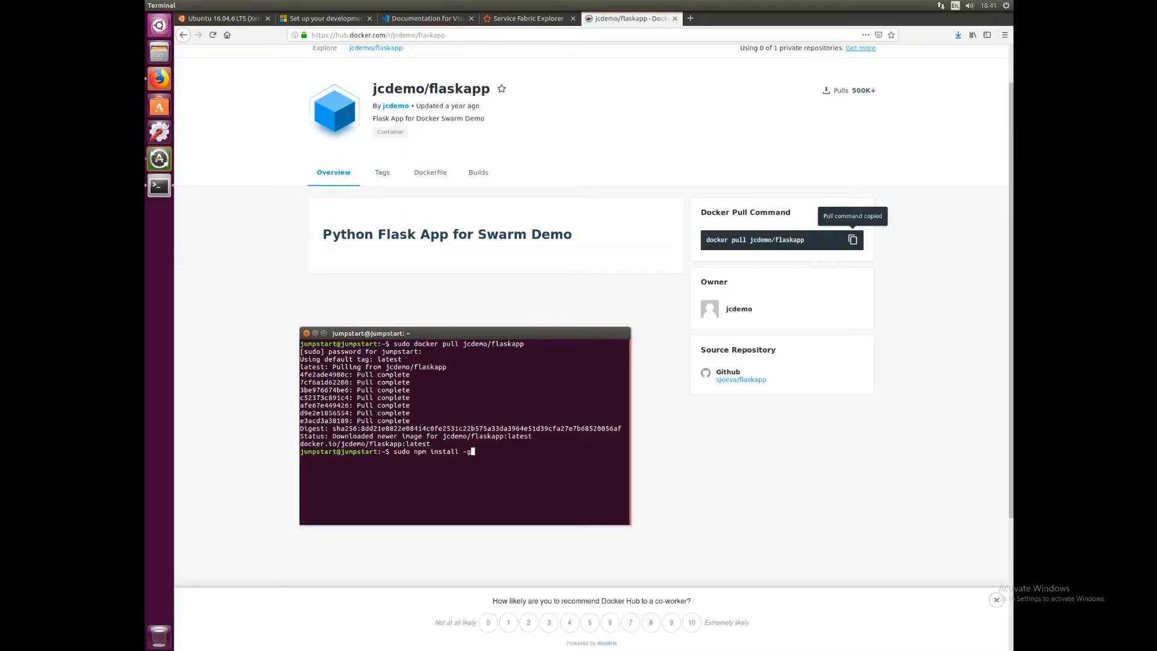
{"action": "type", "text": "generator-"}
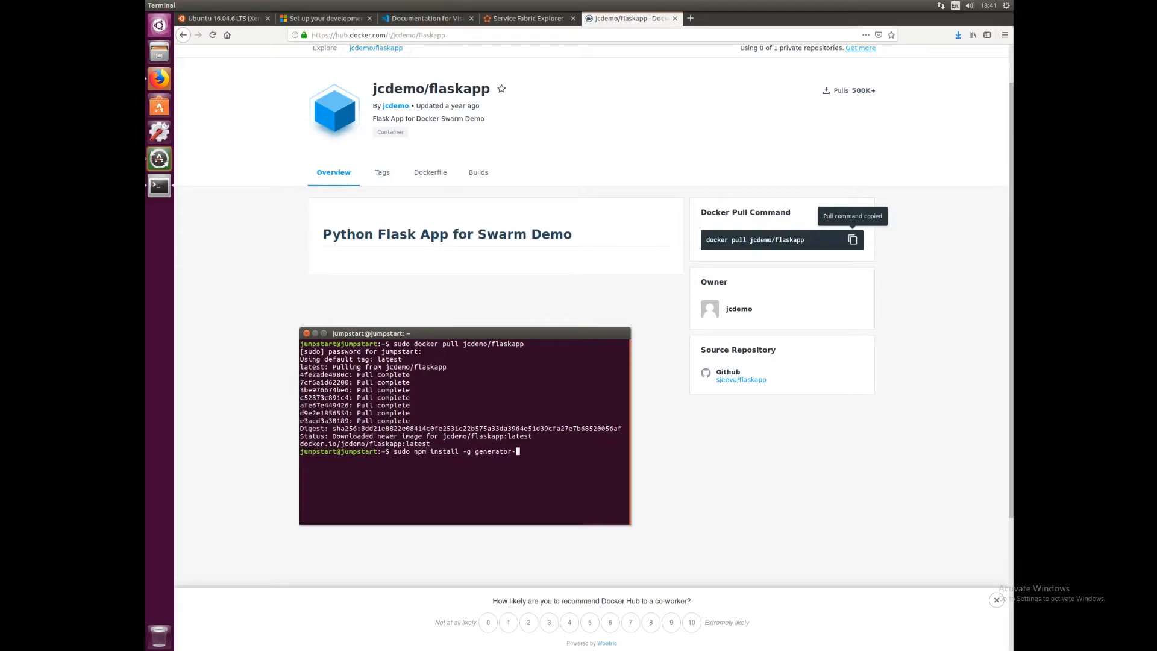
{"action": "type", "text": "azuresf"}
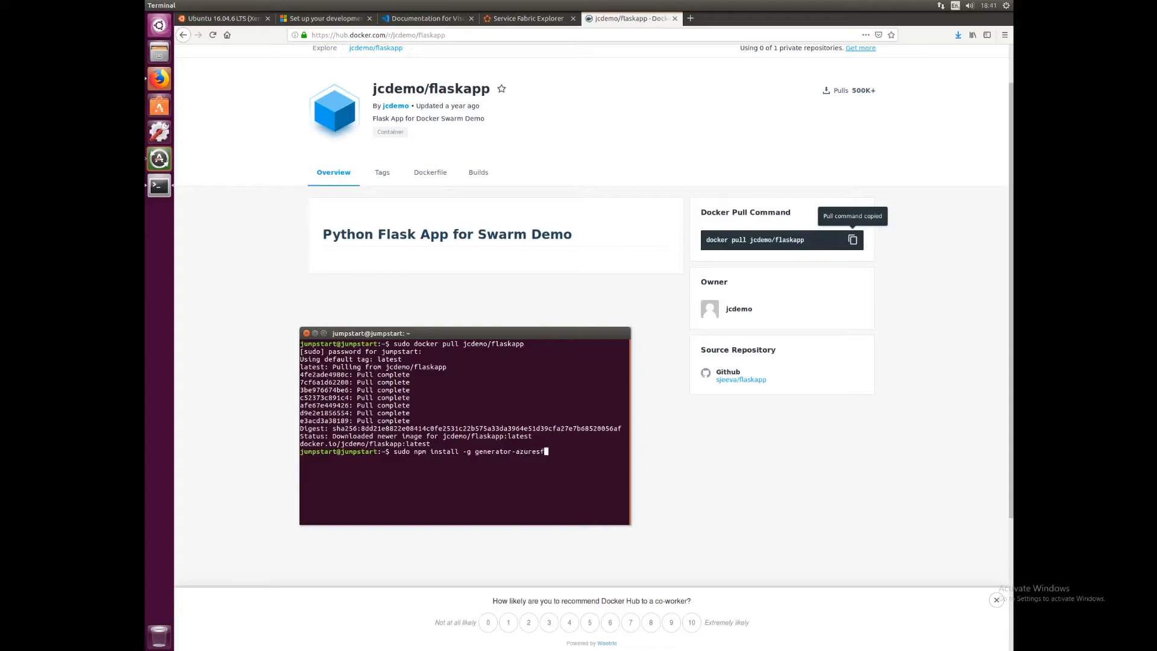
{"action": "type", "text": "container"}
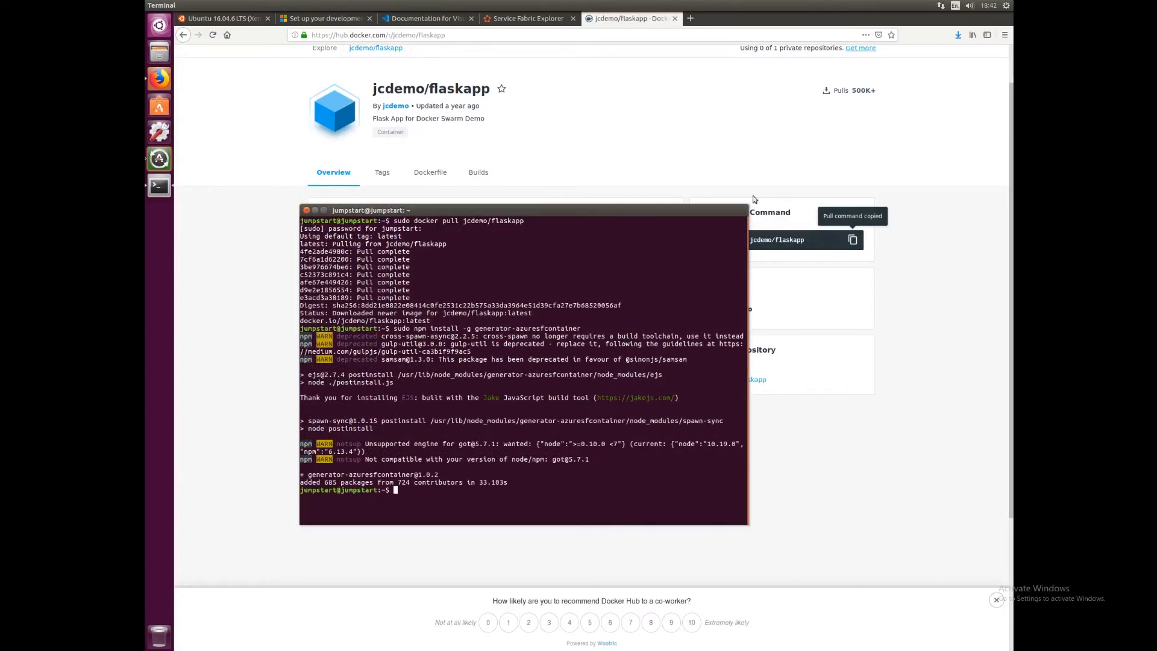
Launch sudo yo azuresfcontainer and name the app ContainerApplication with service ContainerService
{"action": "type", "text": "sudo yo"}
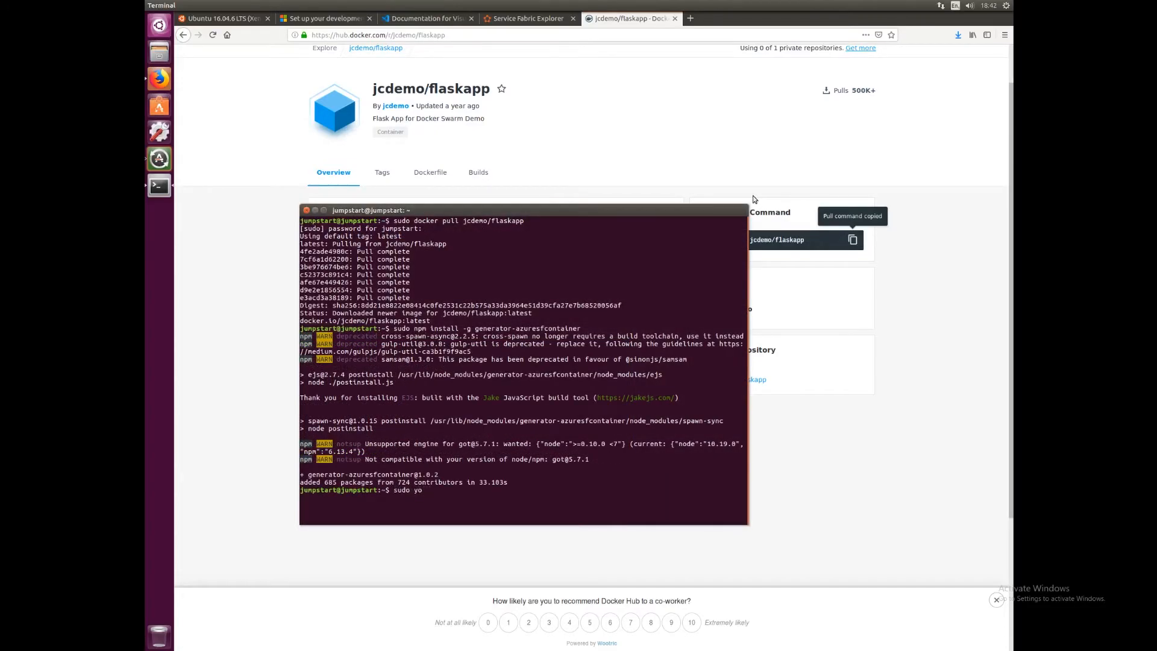
{"action": "type", "text": "azuresfcontainer"}
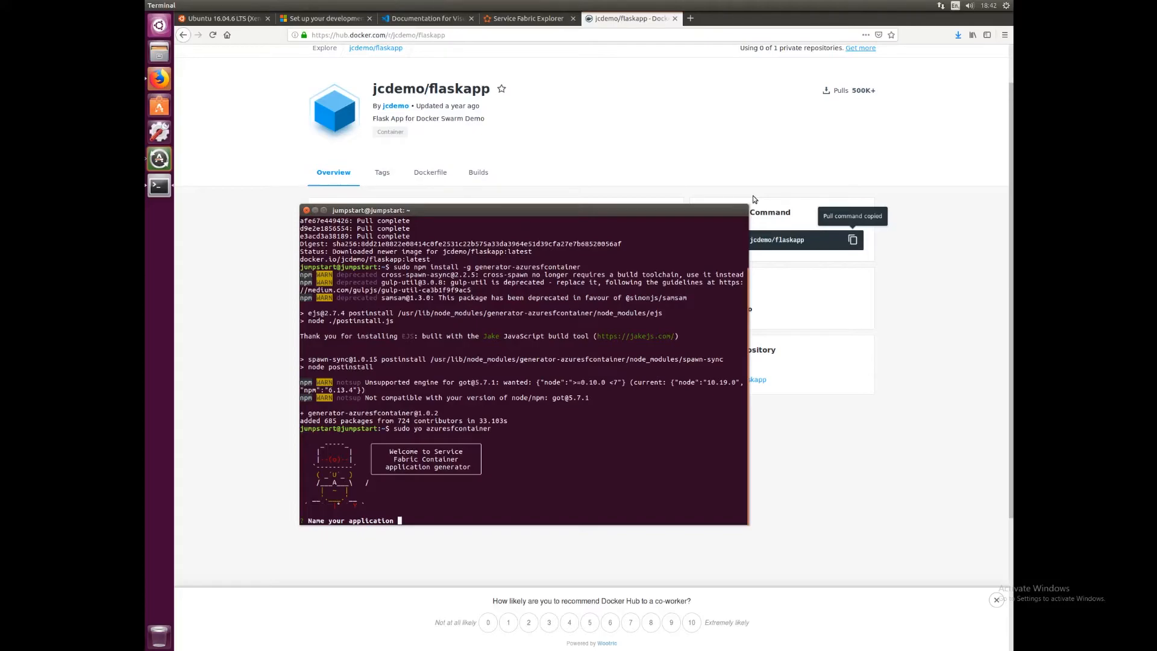
{"action": "type", "text": "ContainerApplication"}
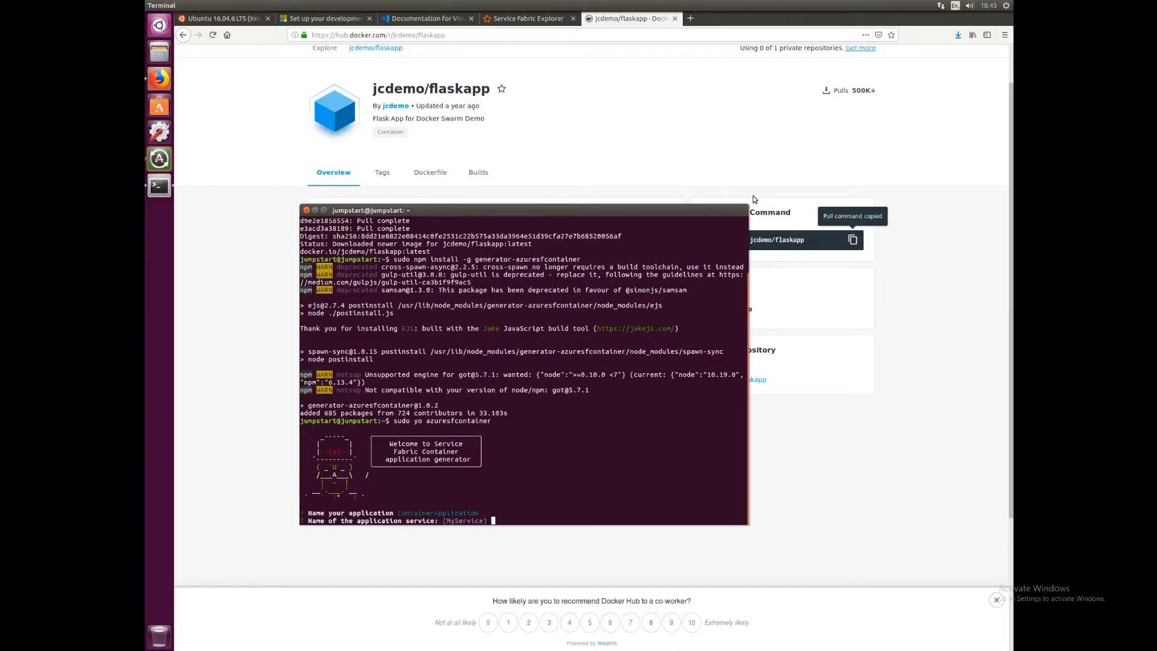
{"action": "type", "text": "C"}
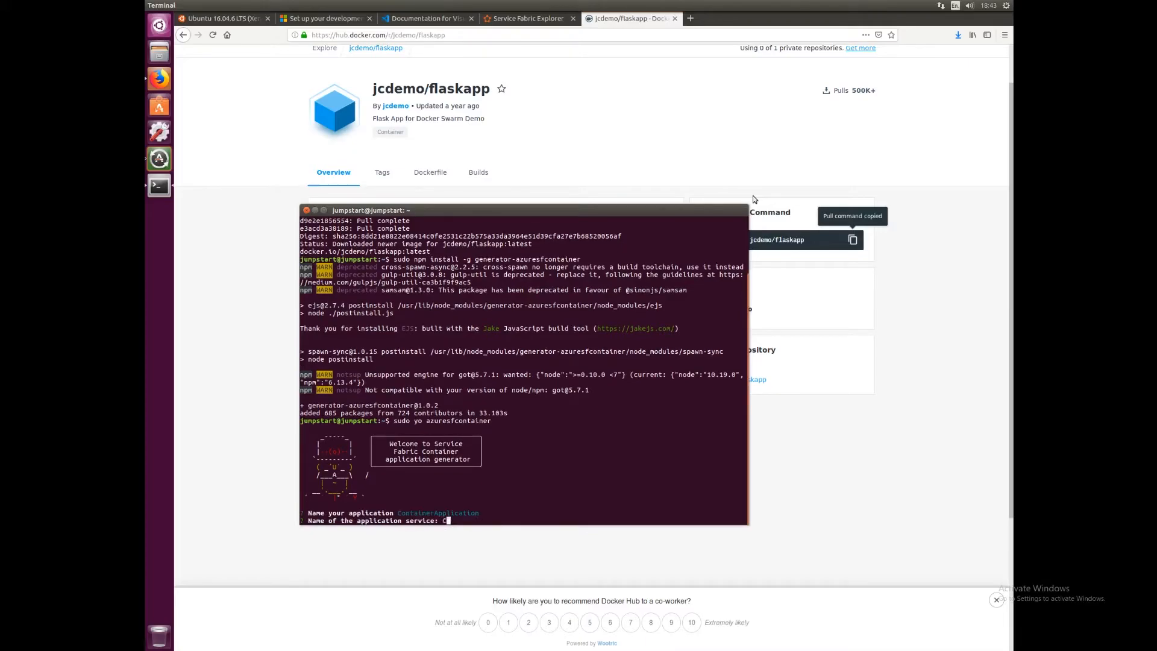
{"action": "type", "text": "ontainerService"}
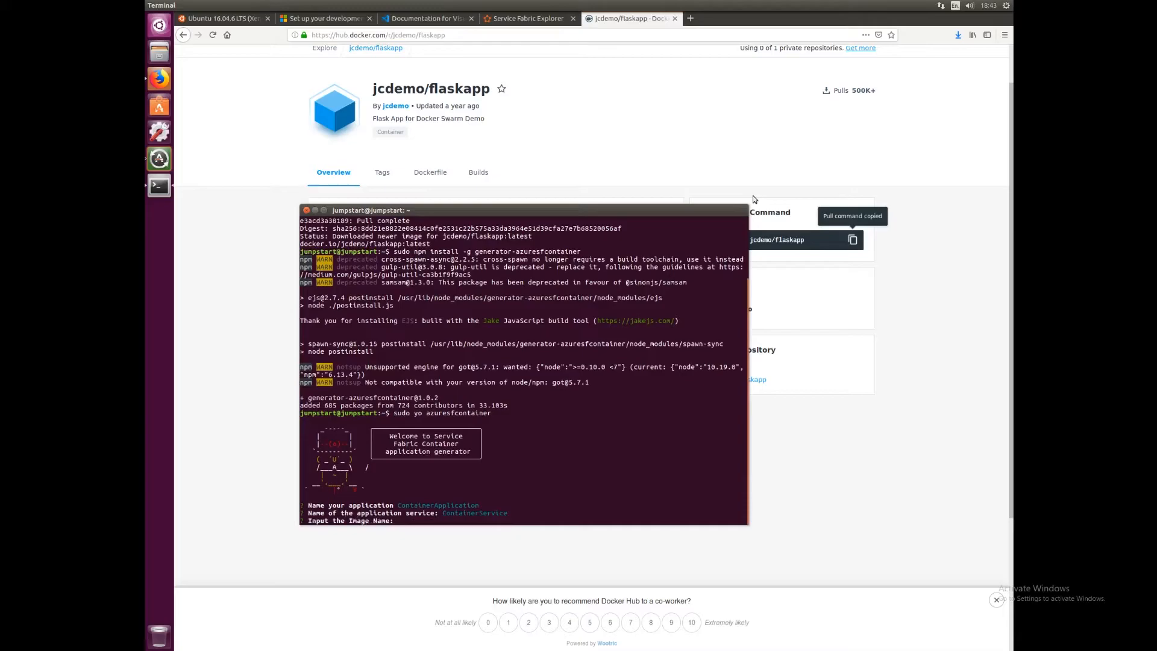
{"action": "mouse_move", "coordinate": [614, 214]}
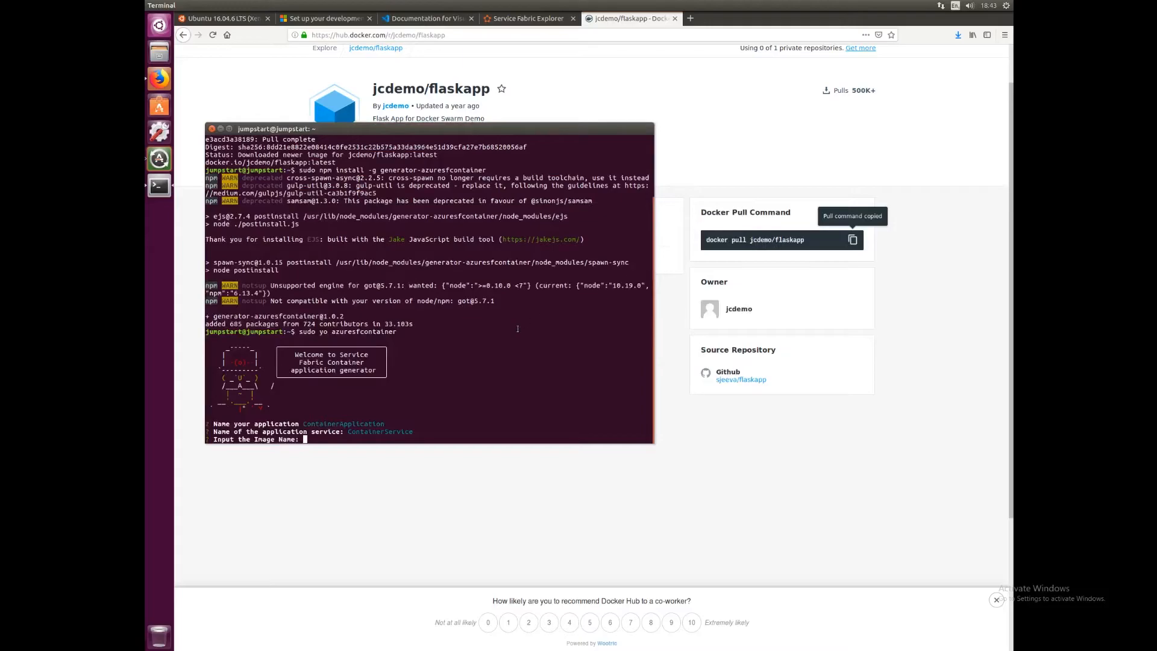
Set image jcdemo/flaskapp, one instance and host port mapping 5000:5000
{"action": "type", "text": "jcdemo"}
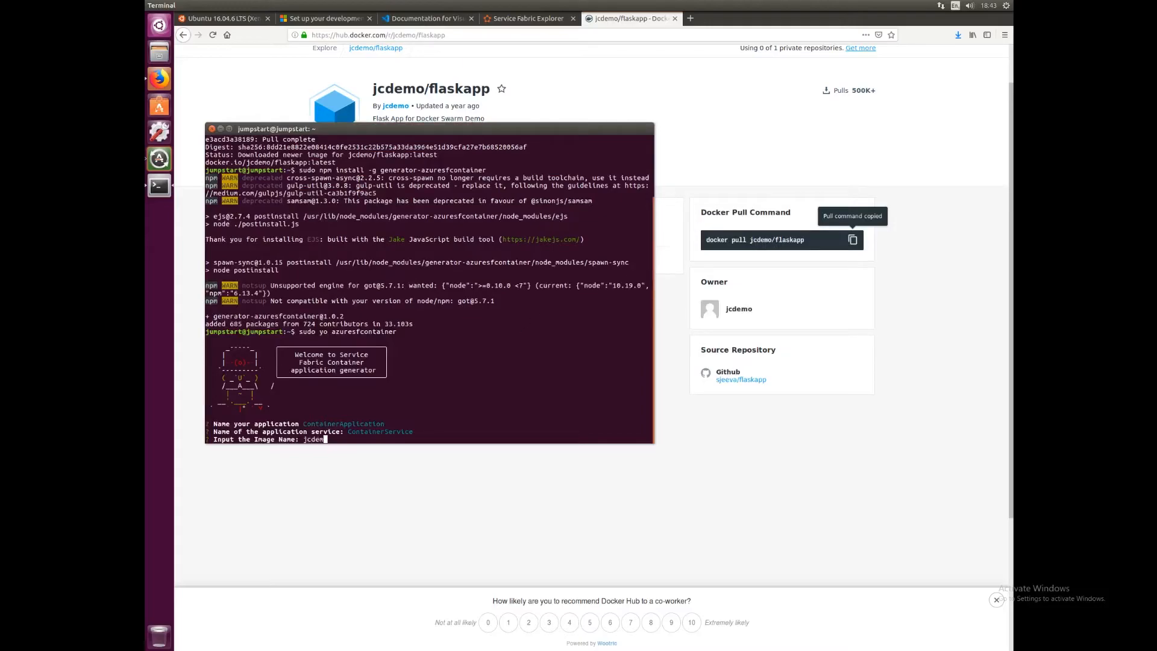
{"action": "type", "text": "o/f"}
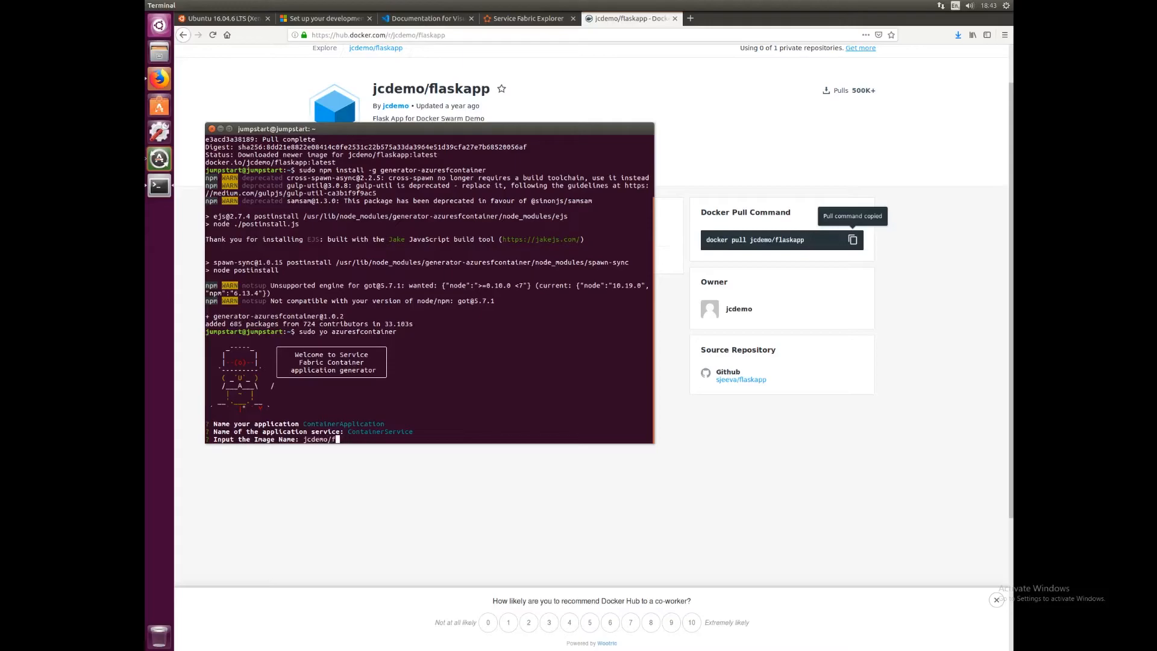
{"action": "type", "text": "laskapp"}
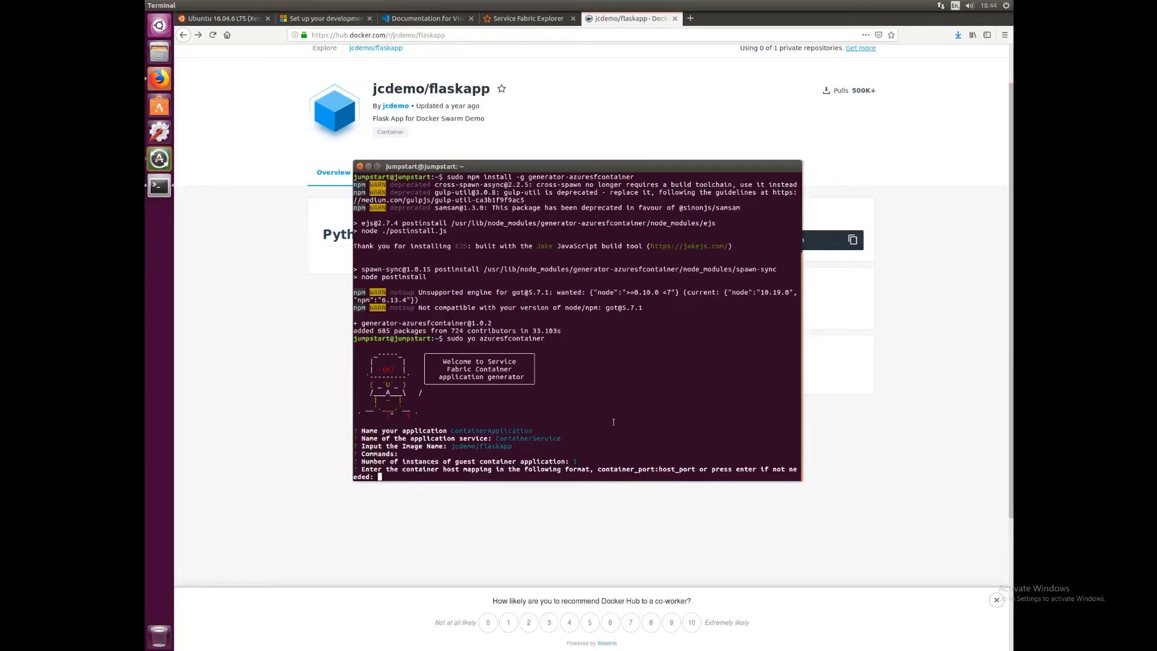
{"action": "type", "text": "5000:5"}
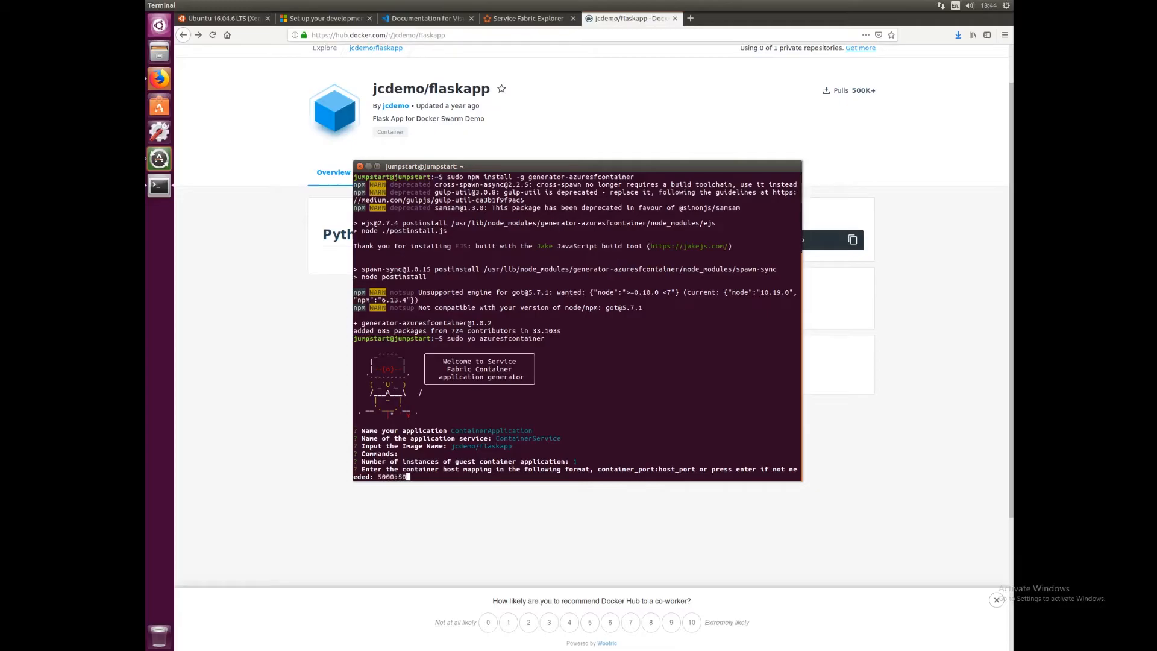
{"action": "type", "text": "00"}
{"action": "type", "text": "ls"}
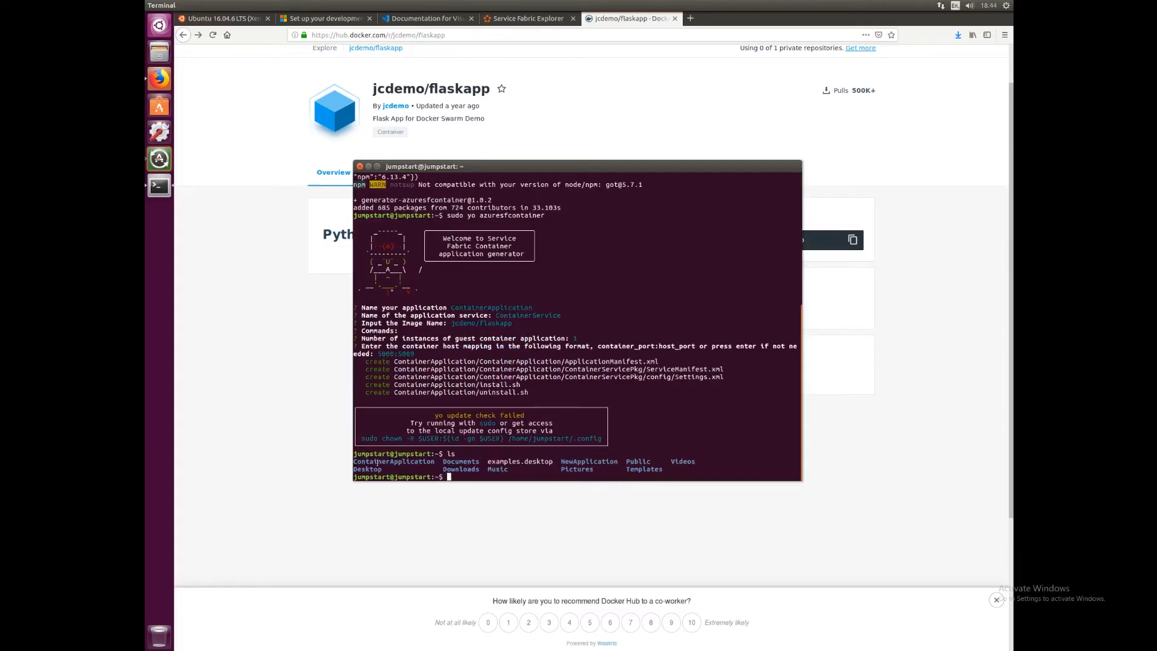
Enter the ContainerApplication folder and run ./install.sh, which fails without sudo
{"action": "type", "text": "cd COn"}
{"action": "type", "text": "ls"}
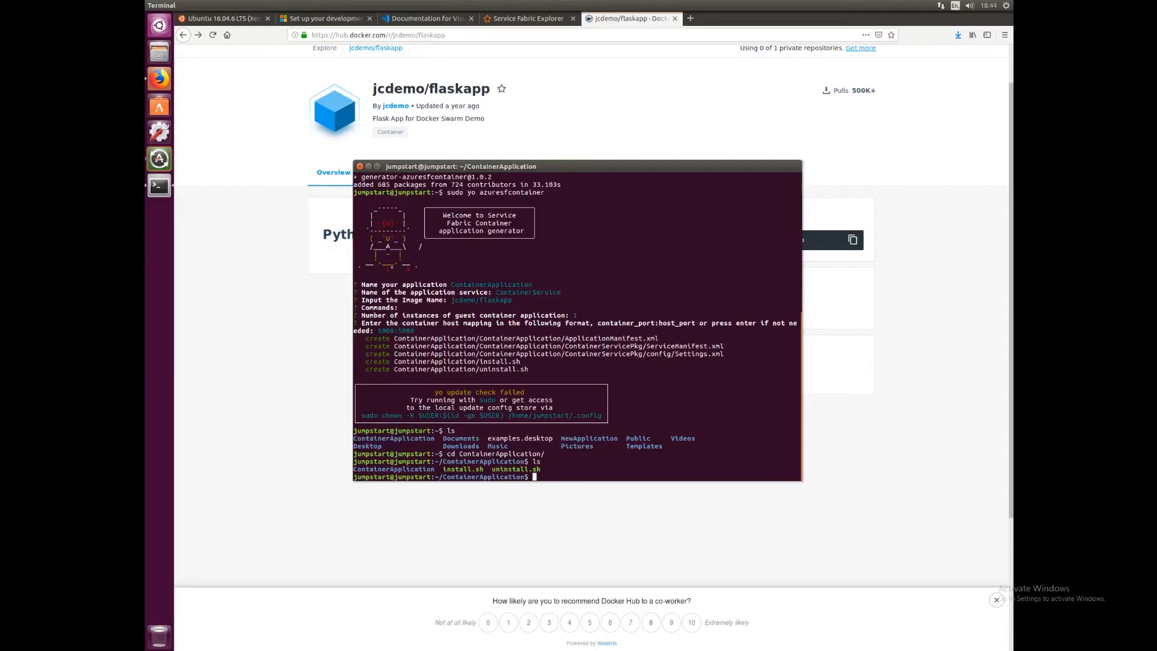
{"action": "type", "text": "./install.sh"}
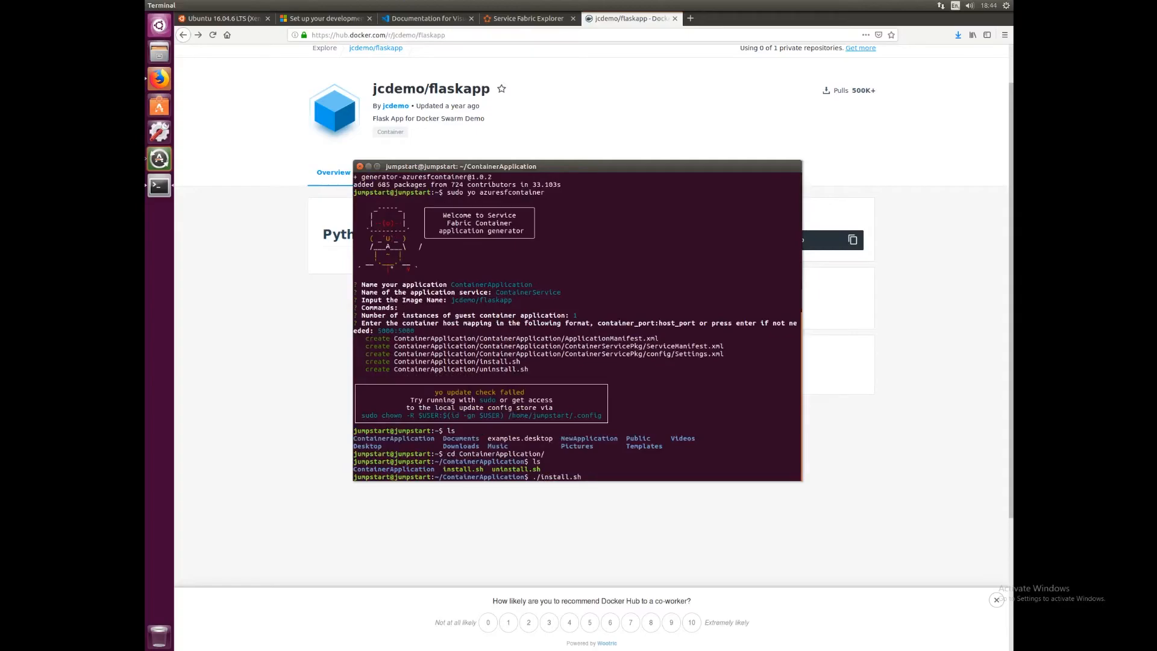
{"action": "key", "text": "Return"}
{"action": "type", "text": "s"}
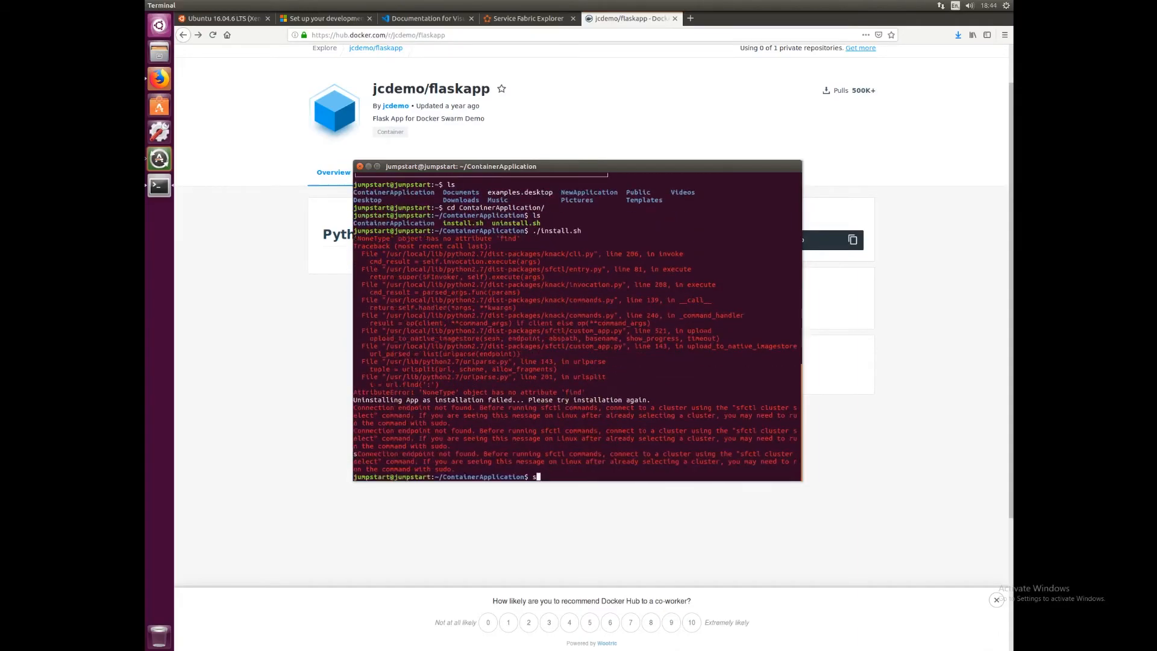
Rerun the install script with sudo so all six package files upload and it reports Complete
{"action": "type", "text": "udo"}
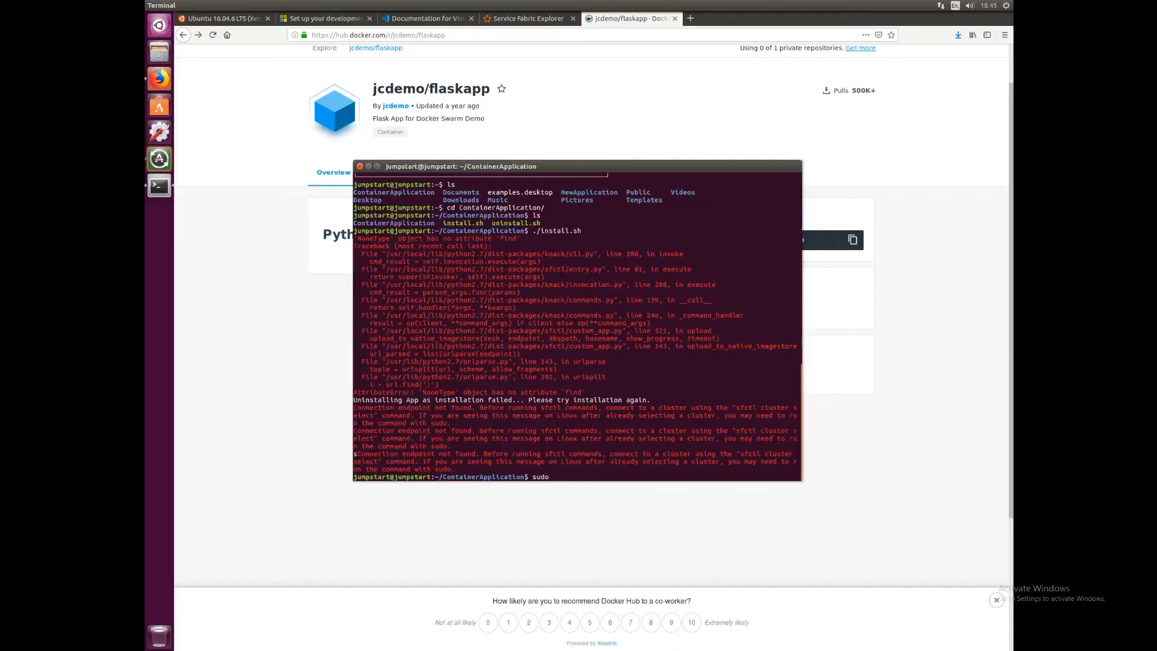
{"action": "type", "text": "./install.sh"}
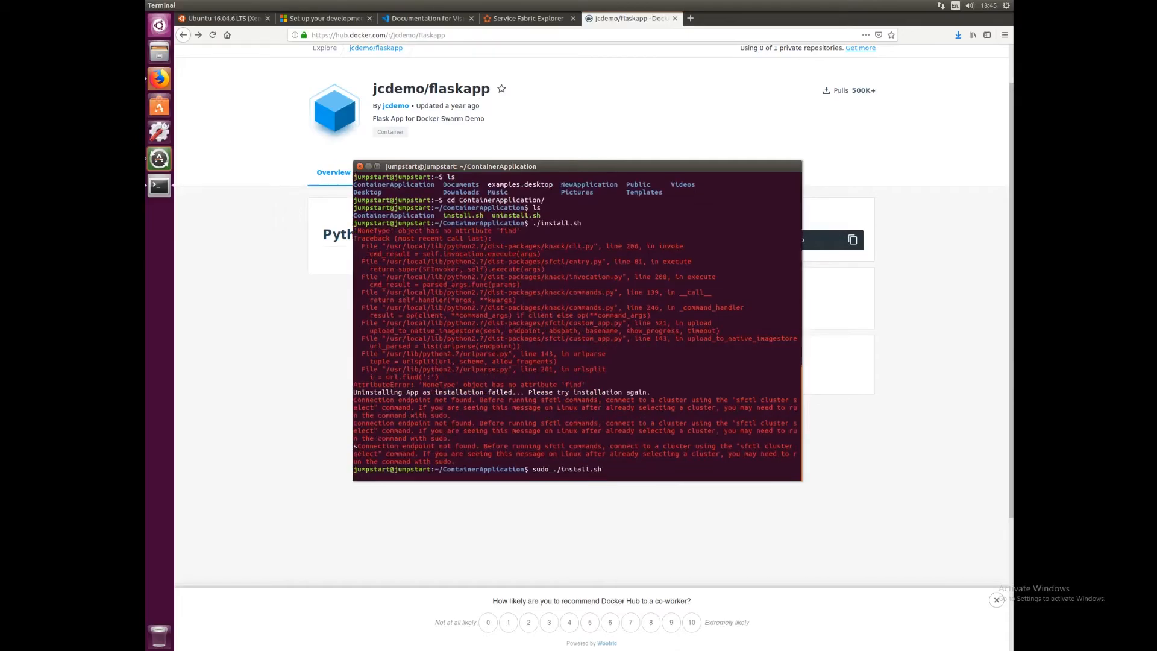
{"action": "key", "text": "Return"}
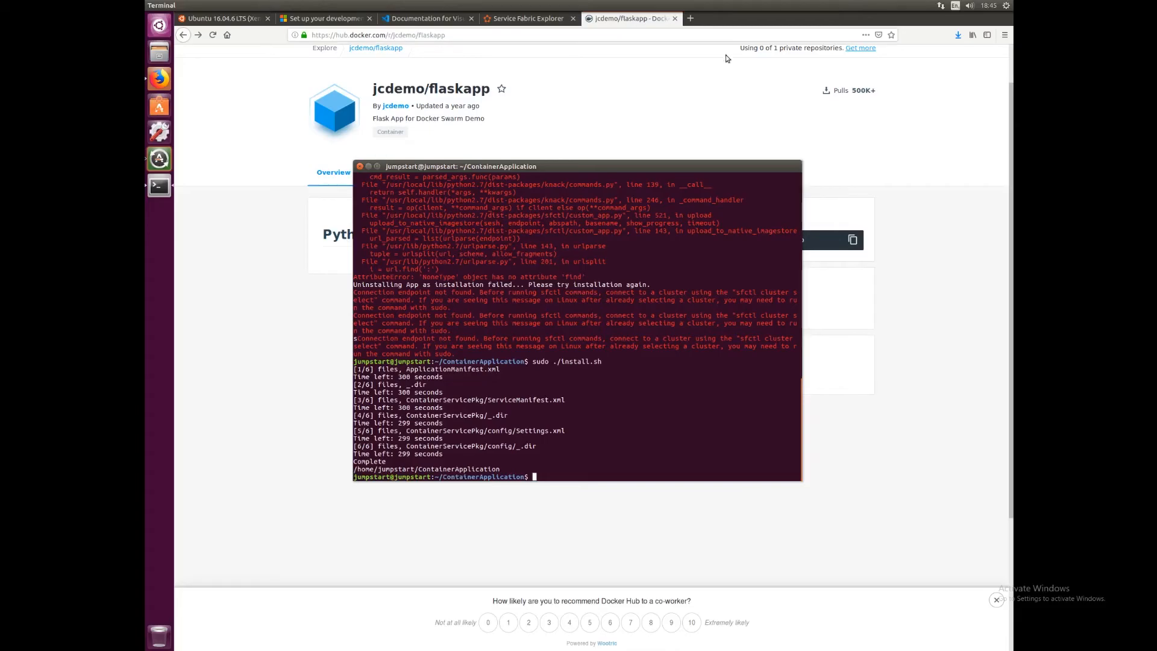
Expand ContainerApplicationType > fabric:/ContainerApplication > ContainerService and show its Ready partition on _Node_2
{"action": "left_click", "coordinate": [526, 18]}
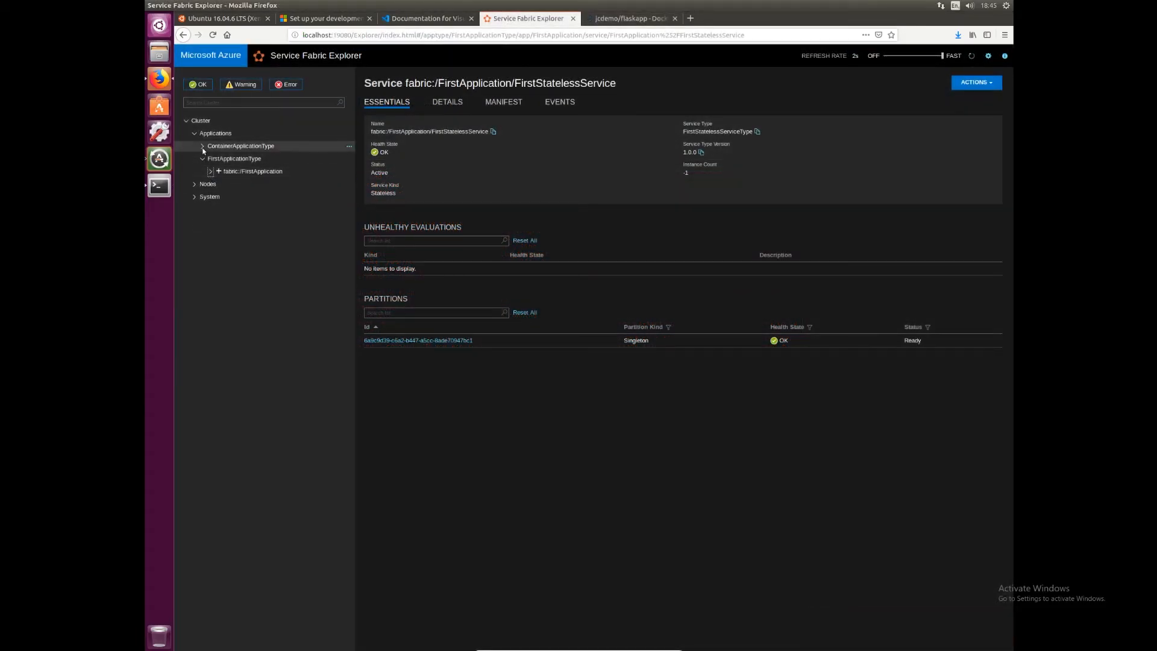
{"action": "left_click", "coordinate": [234, 159]}
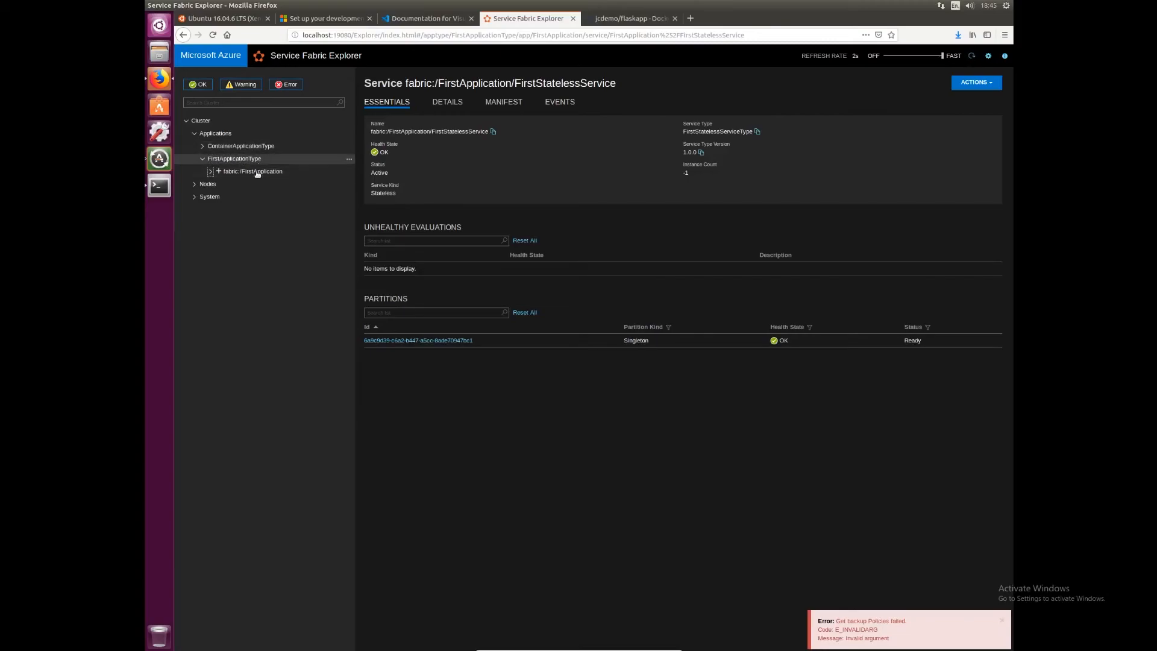
{"action": "left_click", "coordinate": [198, 145]}
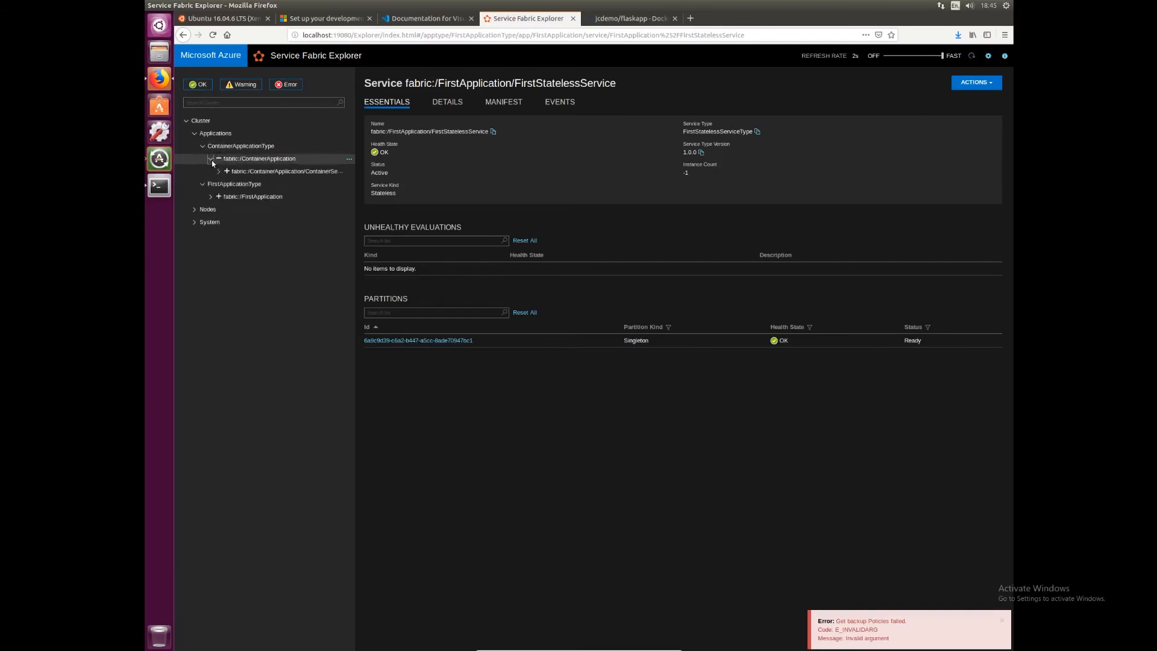
{"action": "left_click", "coordinate": [285, 171]}
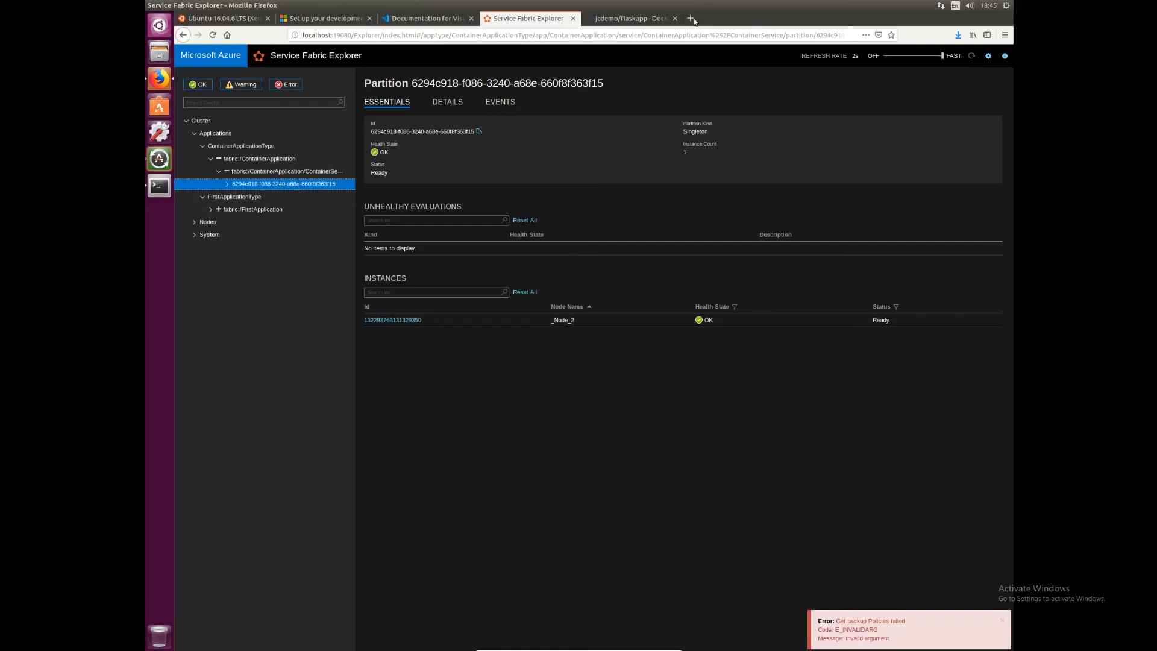
{"action": "left_click", "coordinate": [691, 18]}
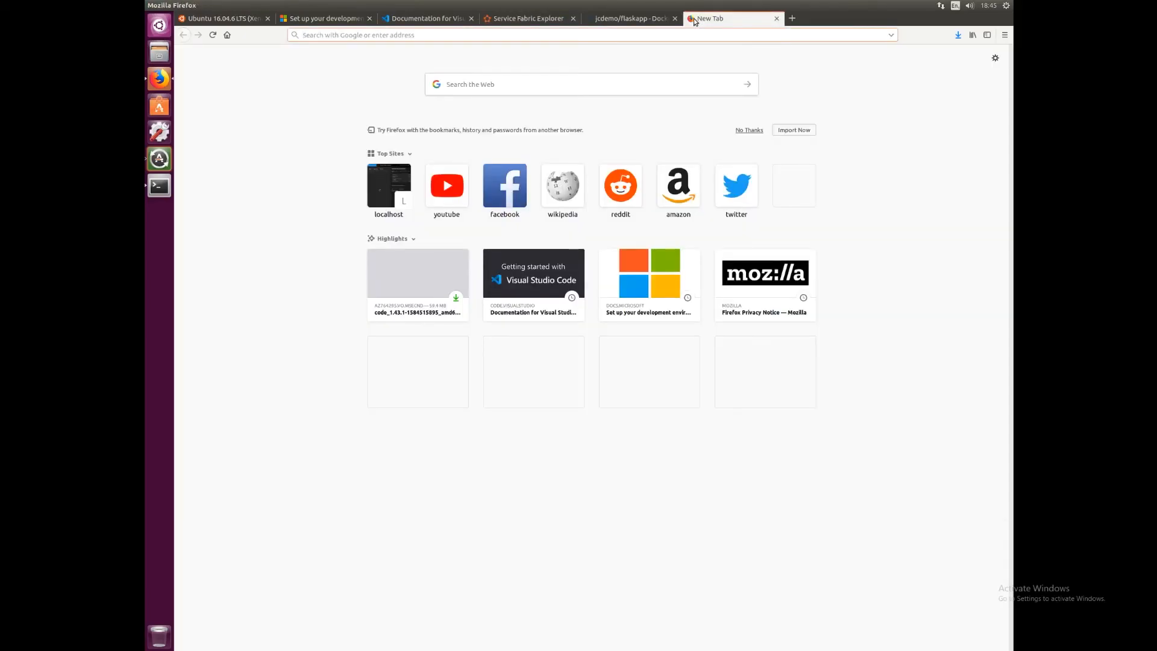
Load the Docker + Flask Demo page from localhost:5000 in the new tab
{"action": "type", "text": "localhost:19080/"}
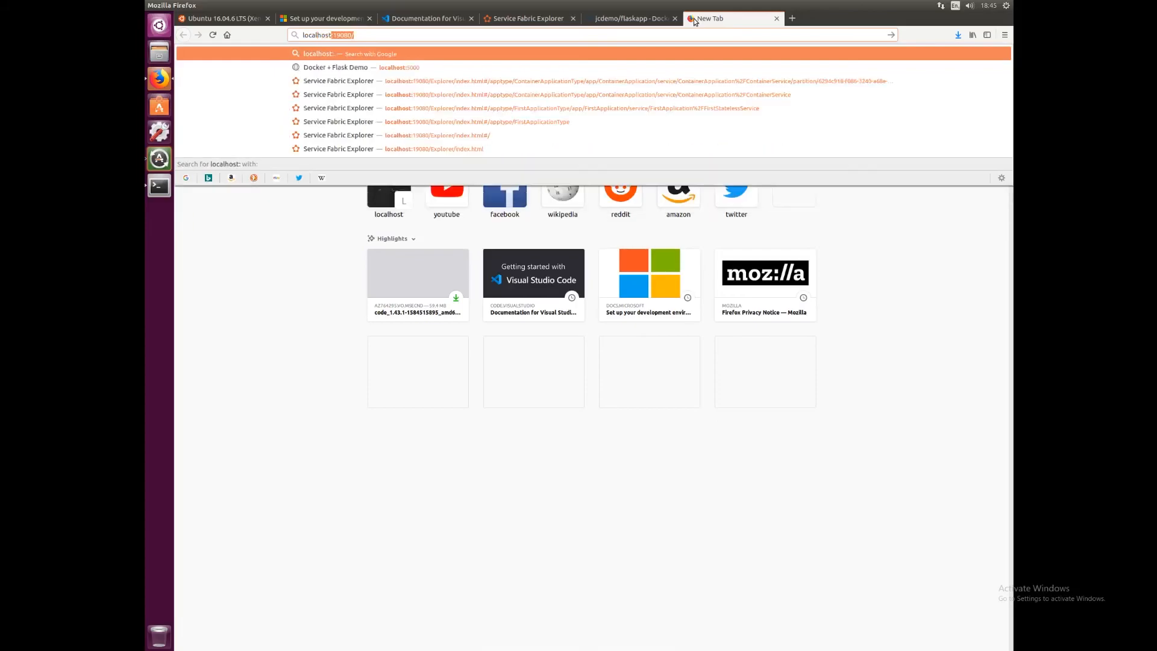
{"action": "left_click", "coordinate": [336, 67]}
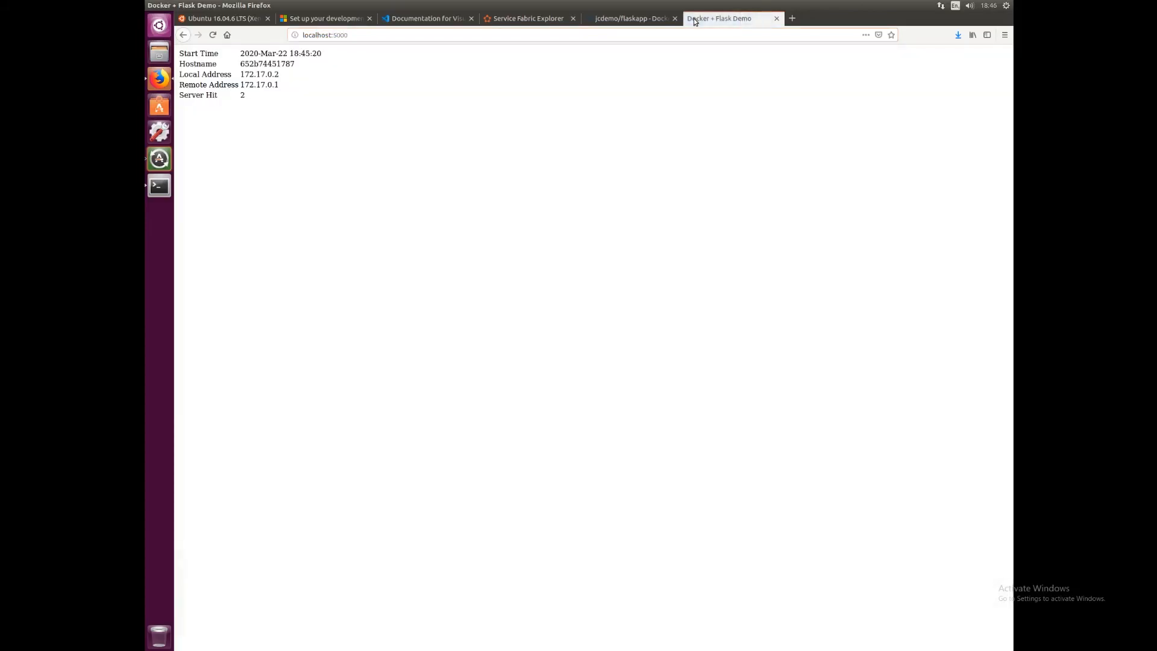